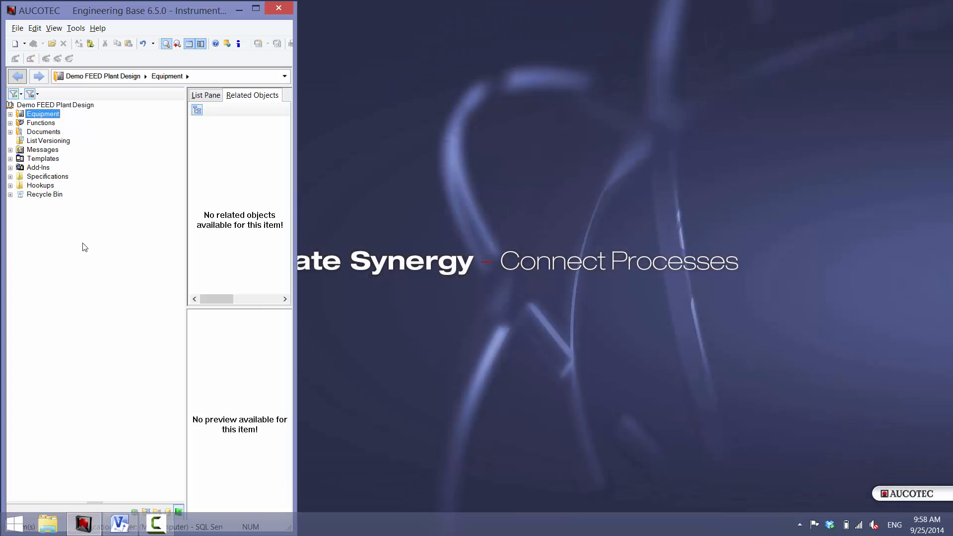
Step: Select the Demo FEED Plant Design project and reveal the drawn transmitter in the equipment tree
{"action": "left_click", "coordinate": [54, 105]}
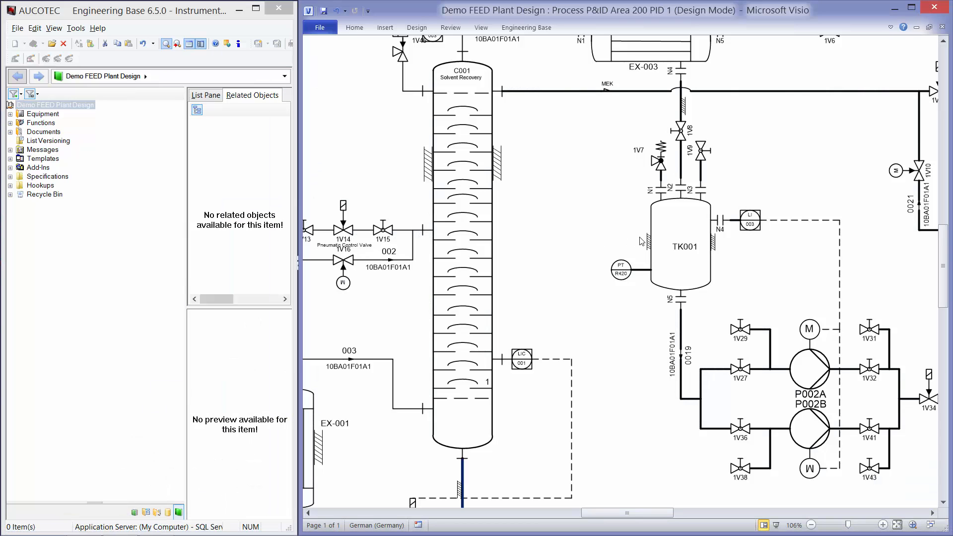
{"action": "right_click", "coordinate": [619, 270]}
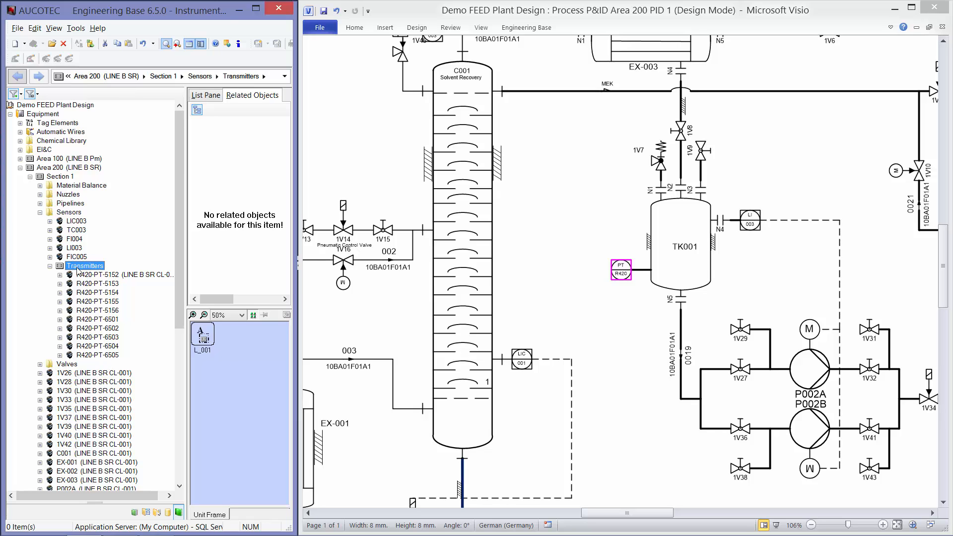
Step: Launch the EDRC UC2 worksheet from the Transmitters folder and close a record's properties unchanged
{"action": "right_click", "coordinate": [85, 266]}
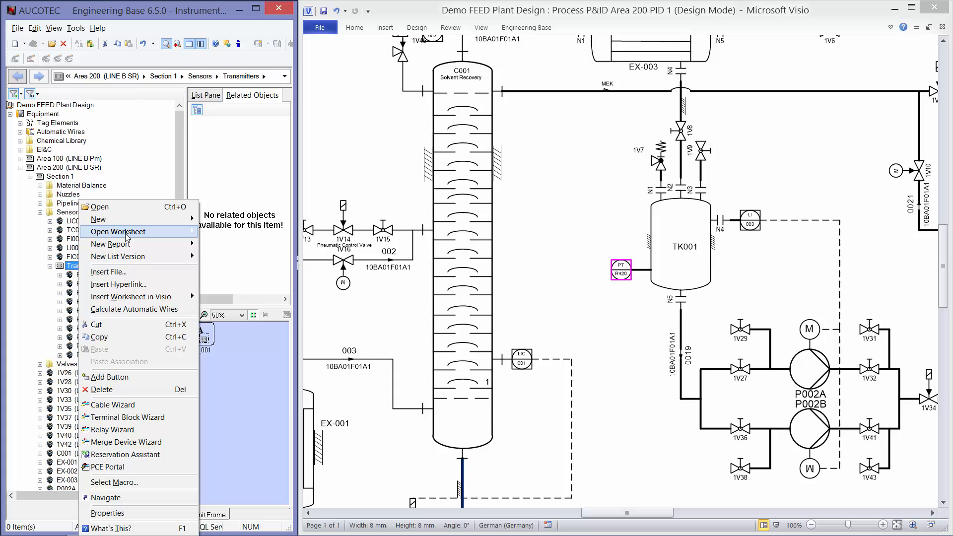
{"action": "left_click", "coordinate": [117, 233]}
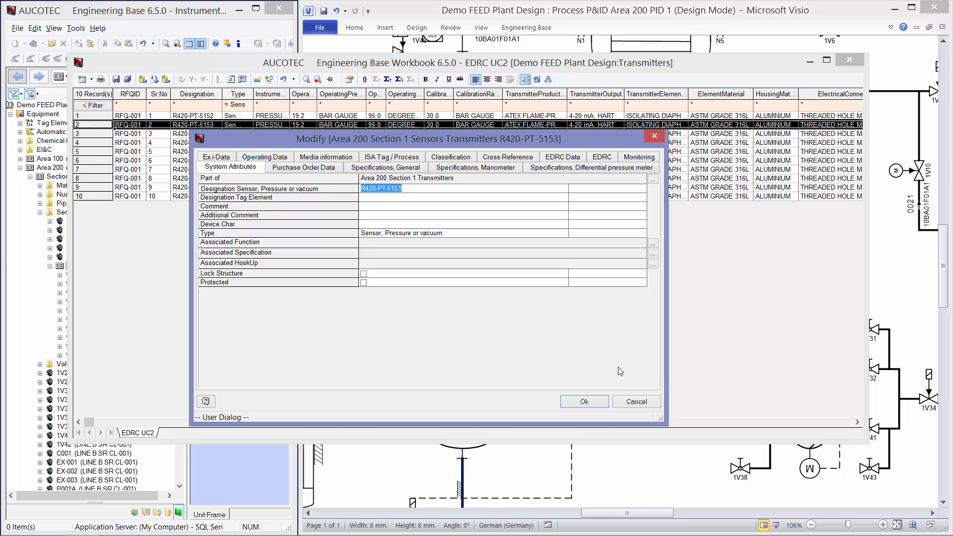
{"action": "left_click", "coordinate": [583, 401]}
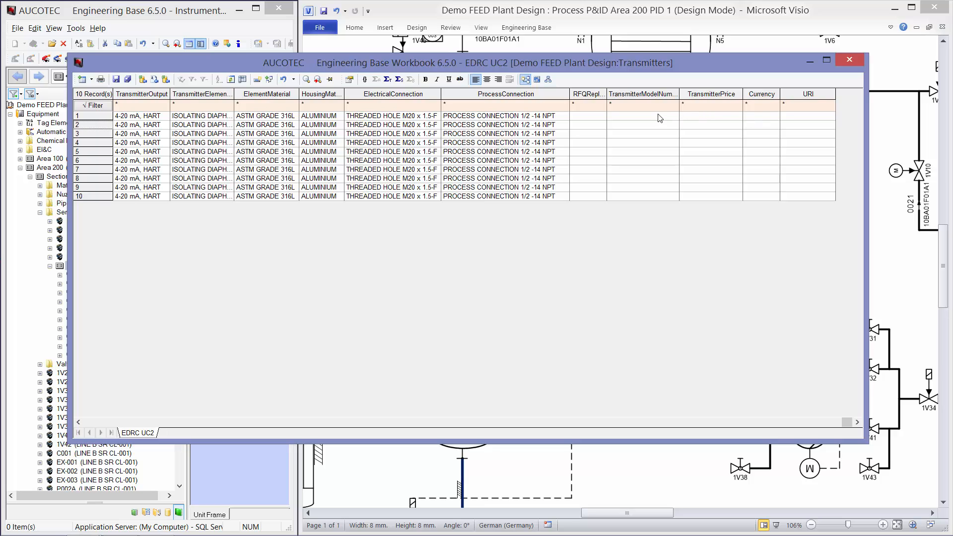
{"action": "mouse_move", "coordinate": [761, 113]}
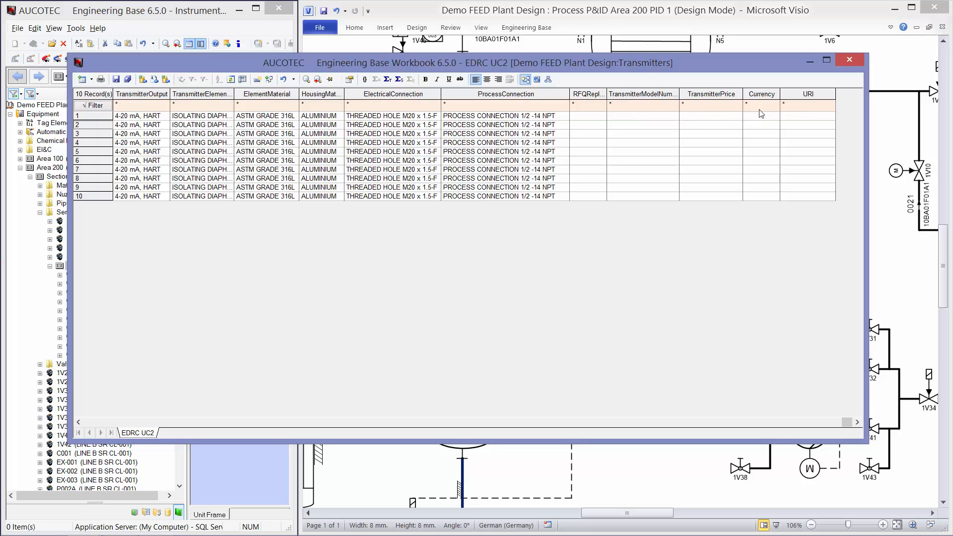
{"action": "mouse_move", "coordinate": [601, 115]}
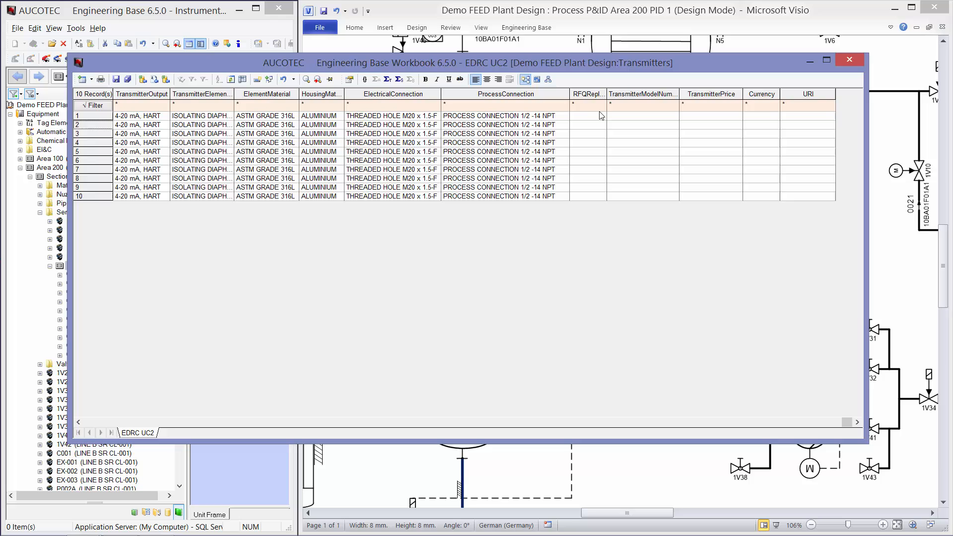
{"action": "mouse_move", "coordinate": [604, 342]}
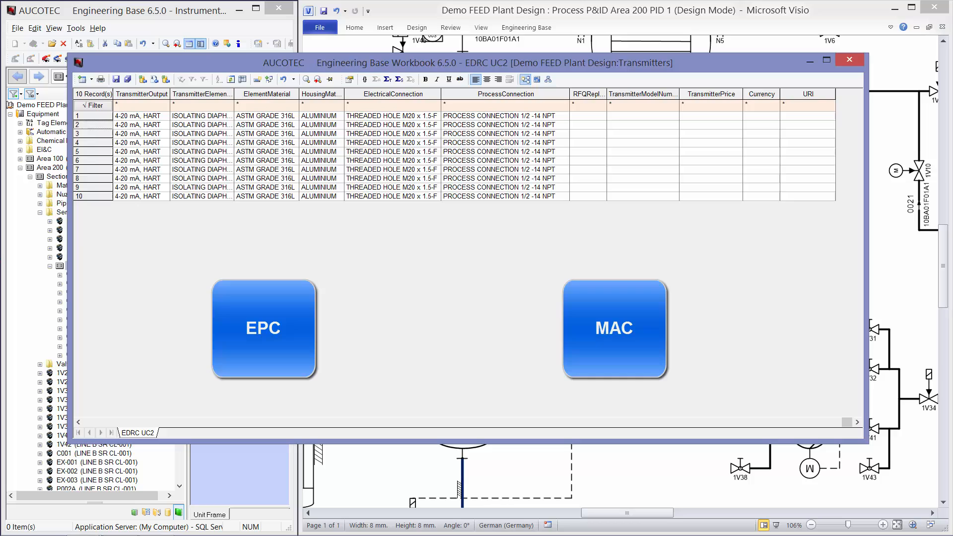
{"action": "mouse_move", "coordinate": [652, 165]}
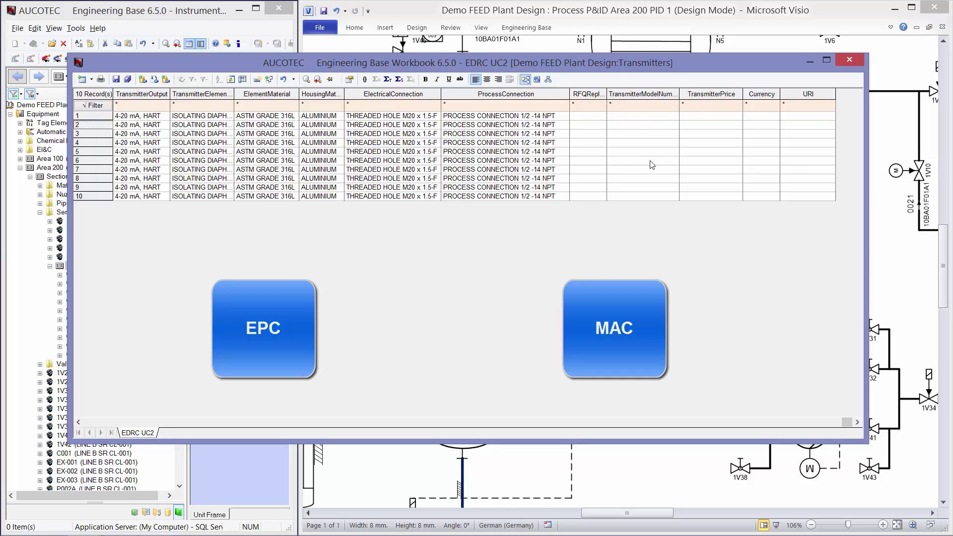
{"action": "mouse_move", "coordinate": [705, 187]}
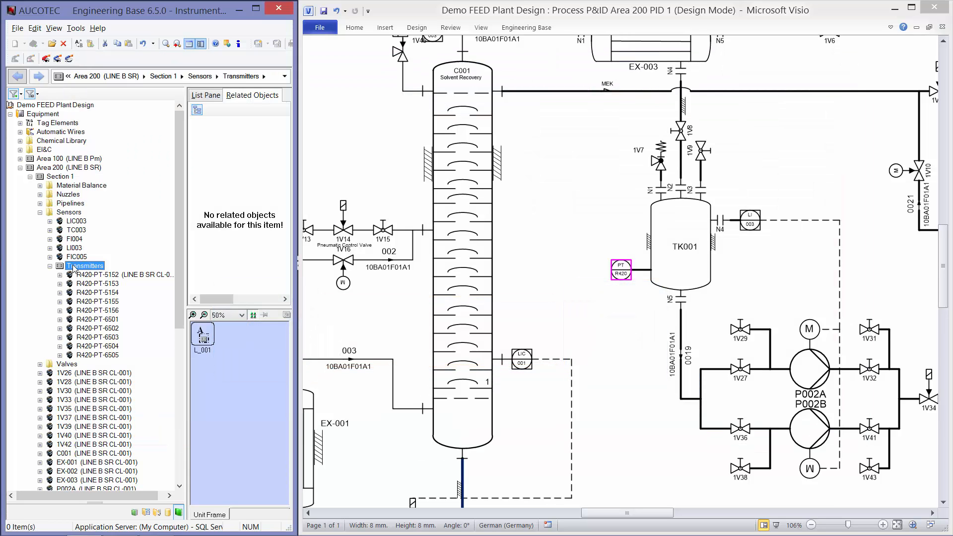
Step: Create and confirm a new Instrument list version for Transmitters, then select R420-PT-5152
{"action": "right_click", "coordinate": [84, 266]}
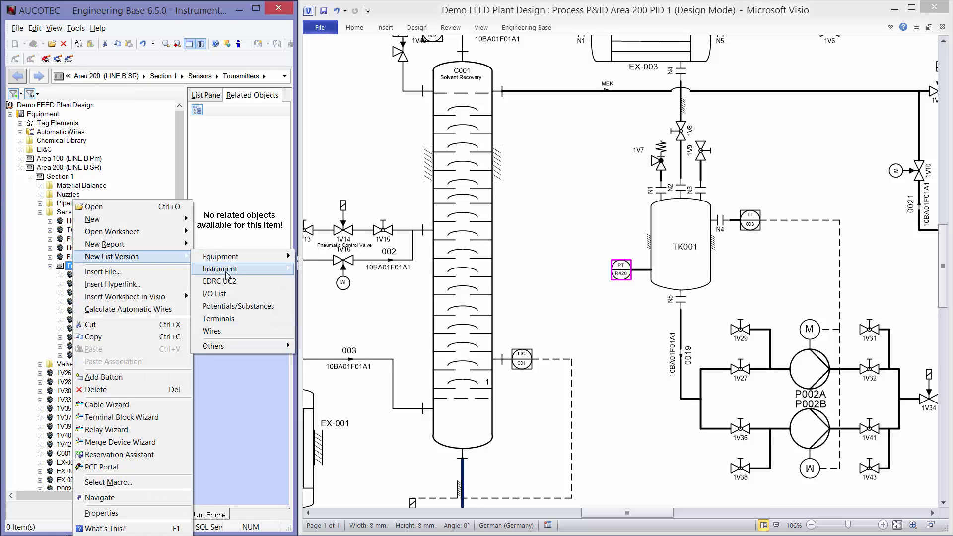
{"action": "left_click", "coordinate": [219, 269]}
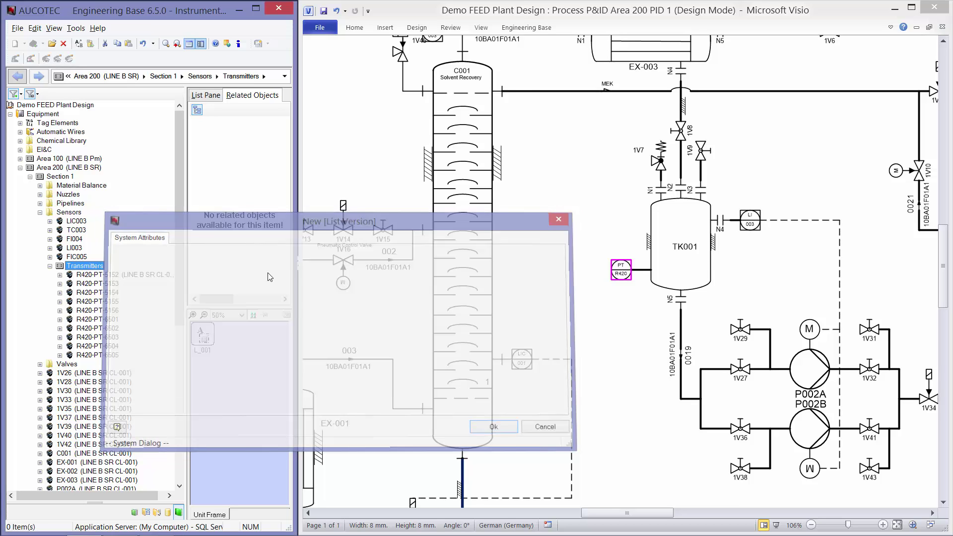
{"action": "left_click", "coordinate": [493, 427]}
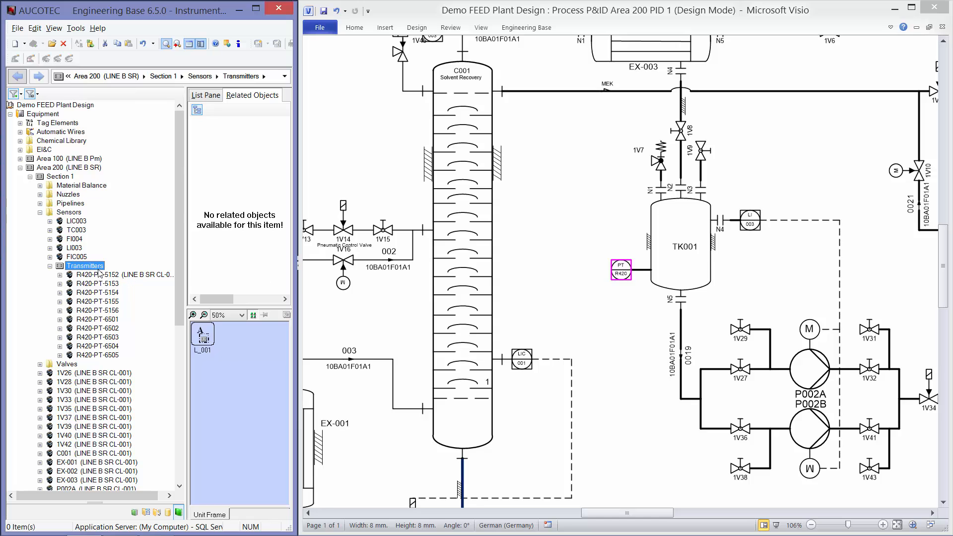
{"action": "right_click", "coordinate": [86, 266]}
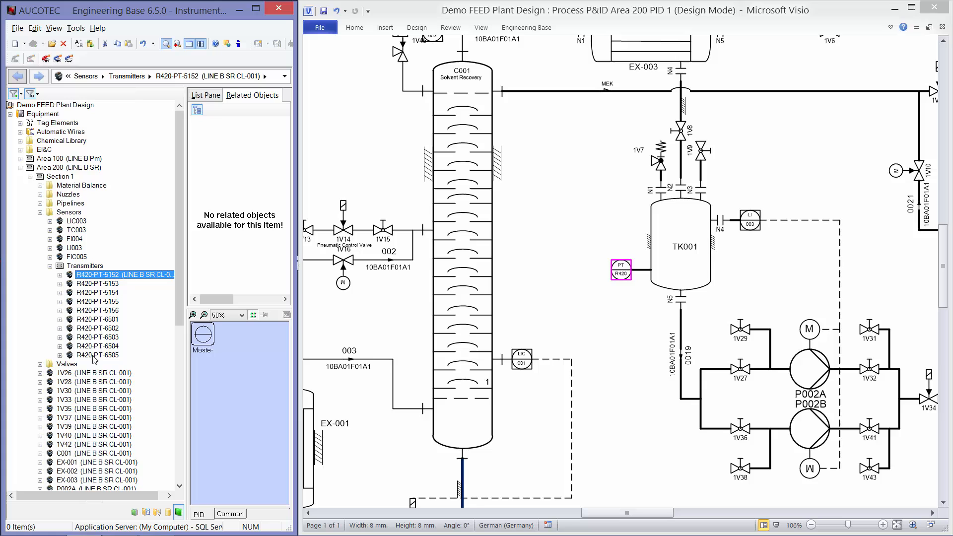
Step: Launch the PCE Portal for the selected transmitters and choose ISO15926 Im/Export
{"action": "right_click", "coordinate": [98, 274]}
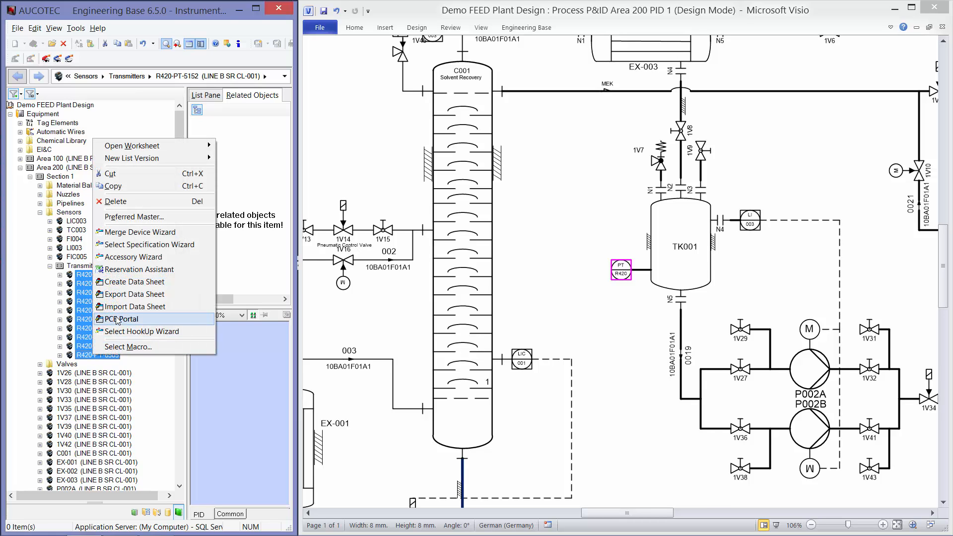
{"action": "left_click", "coordinate": [122, 320]}
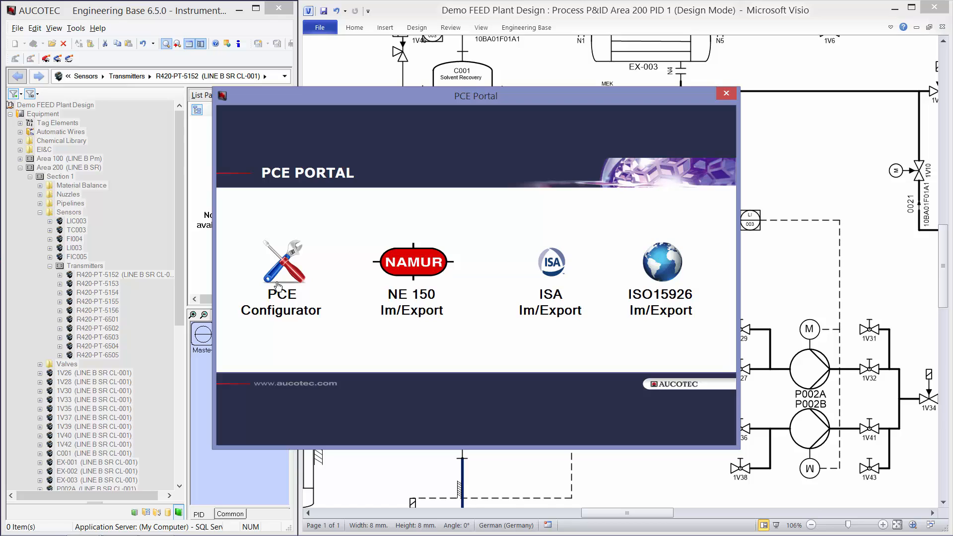
{"action": "mouse_move", "coordinate": [412, 302]}
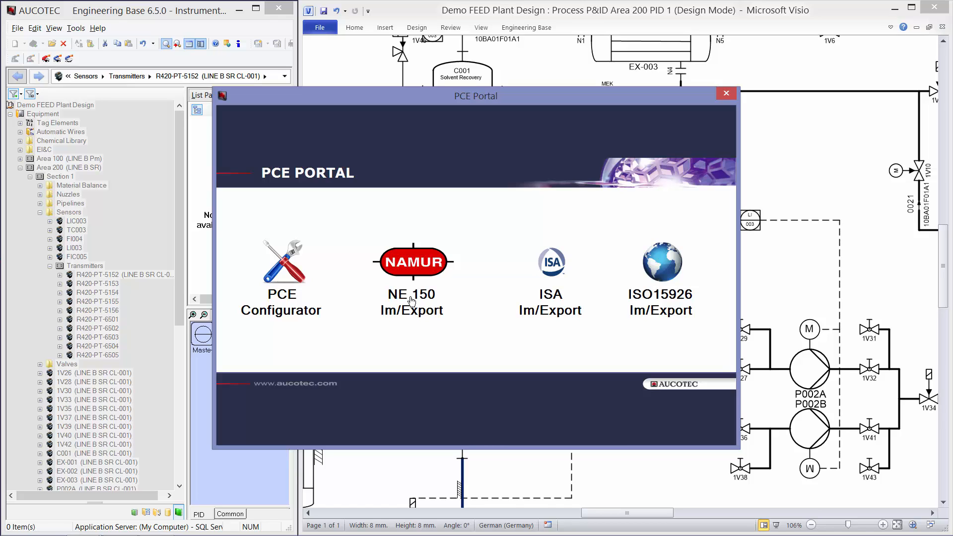
{"action": "mouse_move", "coordinate": [551, 302]}
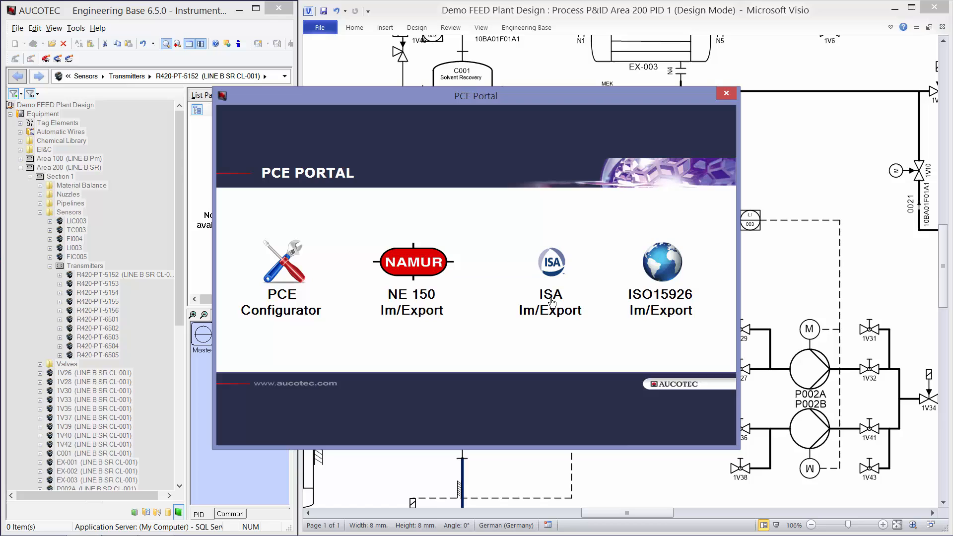
{"action": "mouse_move", "coordinate": [668, 285]}
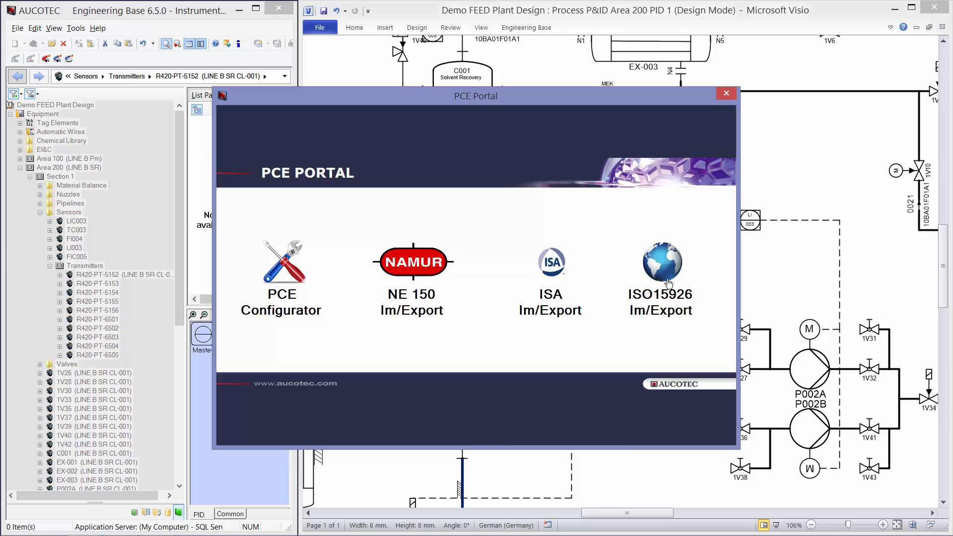
{"action": "left_click", "coordinate": [661, 262]}
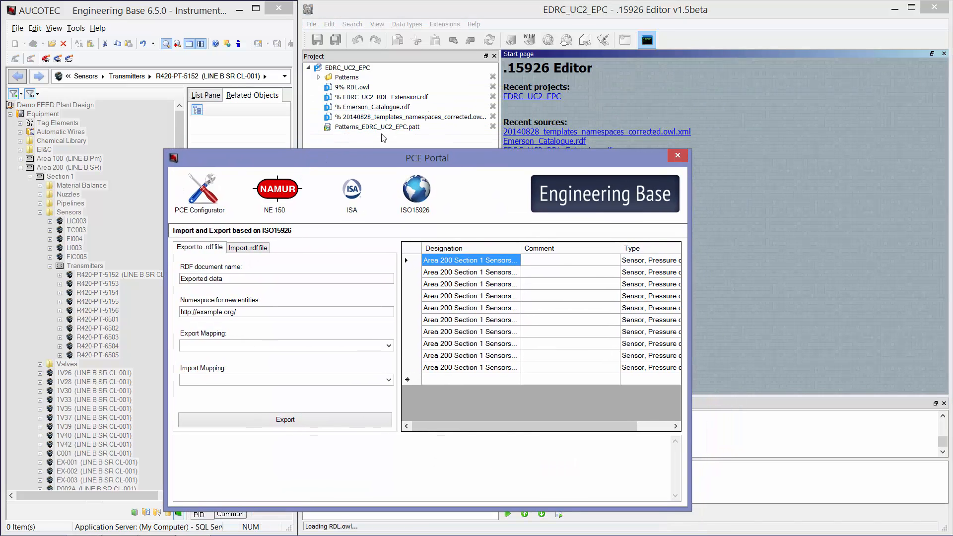
Step: Wait in the .15926 Editor while RDL.owl, catalogue and template files of EDRC_UC2_EPC load
{"action": "left_click", "coordinate": [377, 127]}
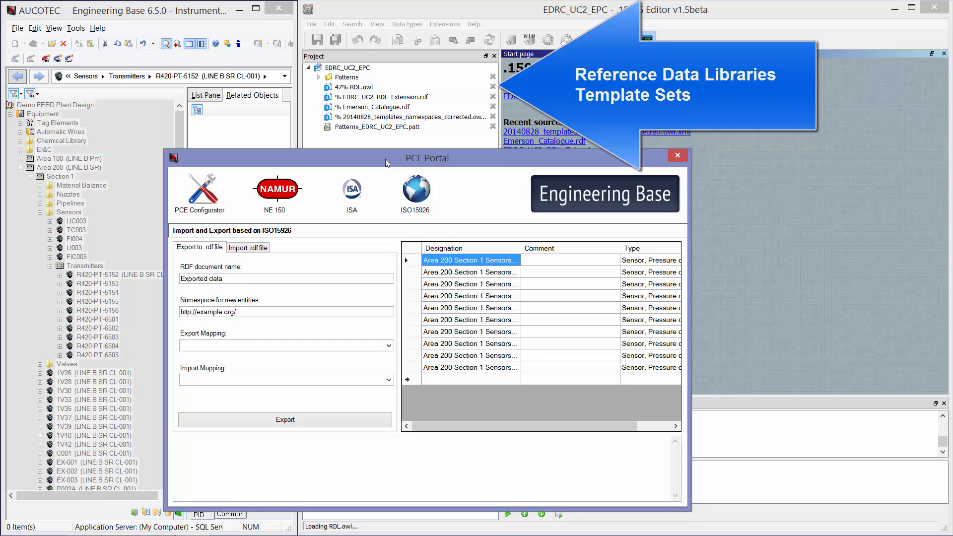
{"action": "left_click", "coordinate": [378, 127]}
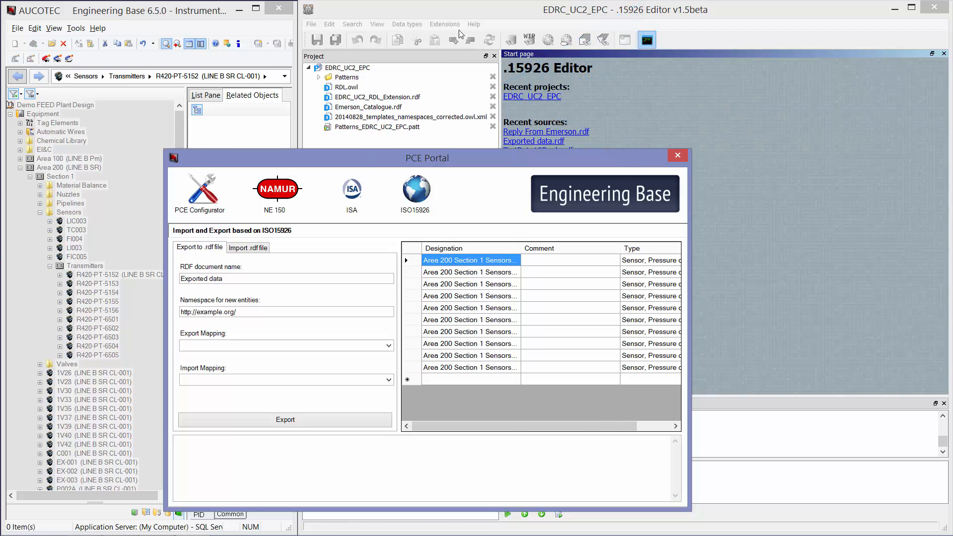
Step: Start the Aucotec - Engineering Base extension from the Extensions menu
{"action": "left_click", "coordinate": [445, 24]}
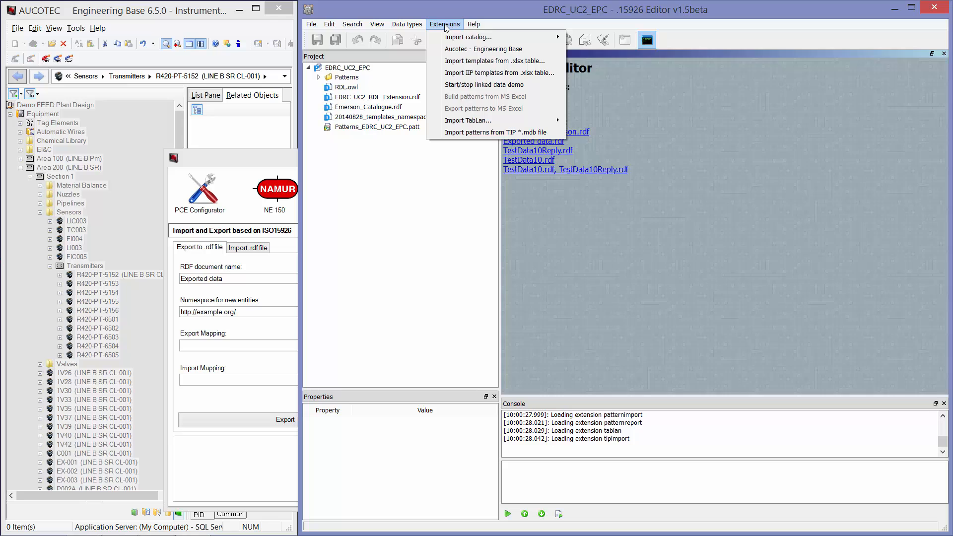
{"action": "mouse_move", "coordinate": [466, 54]}
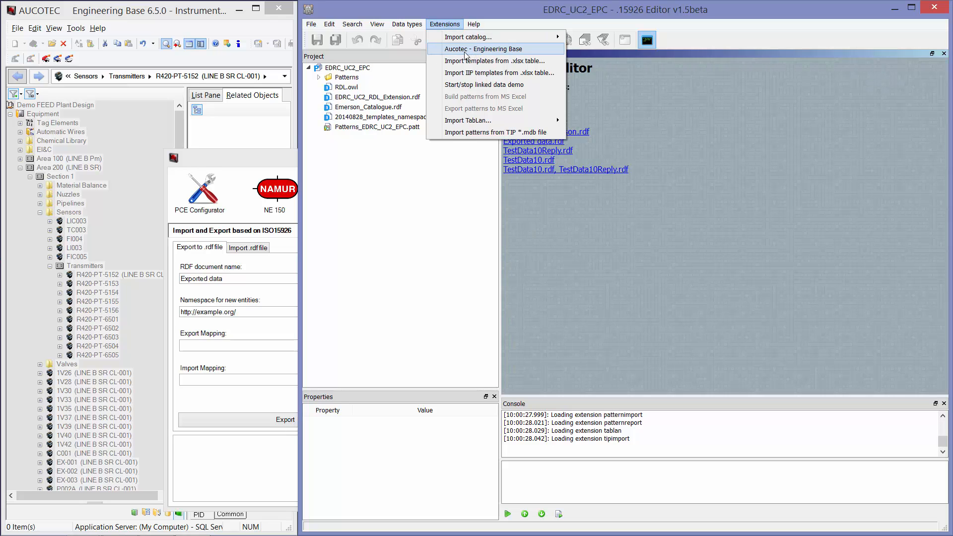
{"action": "left_click", "coordinate": [485, 49]}
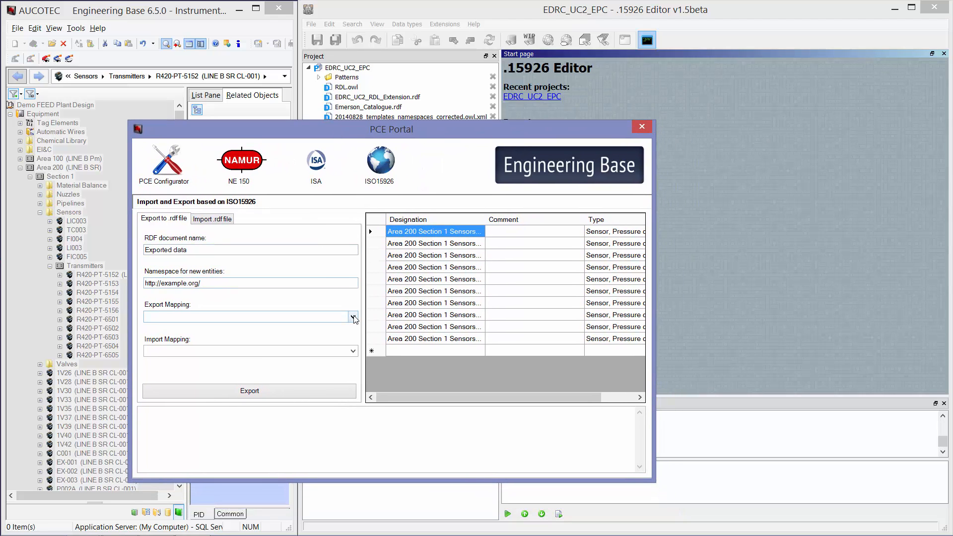
Step: Choose the RFQ_Data_Export.json export mapping and export the ten transmitters to RDF
{"action": "left_click", "coordinate": [353, 352]}
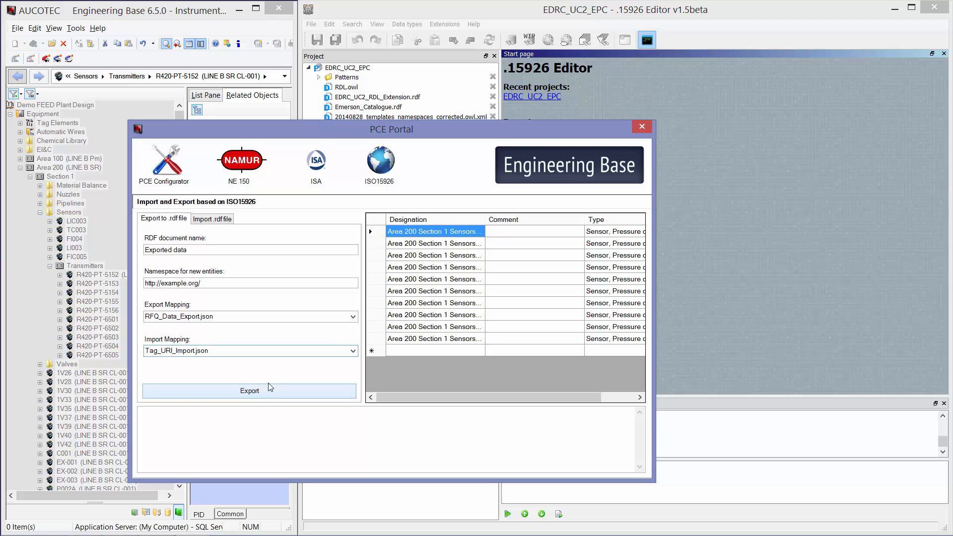
{"action": "left_click", "coordinate": [250, 391]}
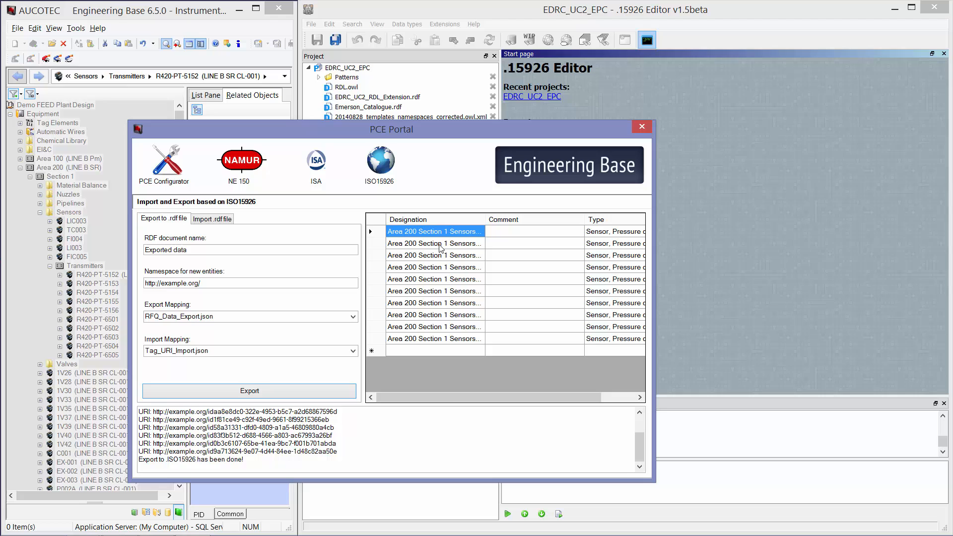
{"action": "mouse_move", "coordinate": [616, 124]}
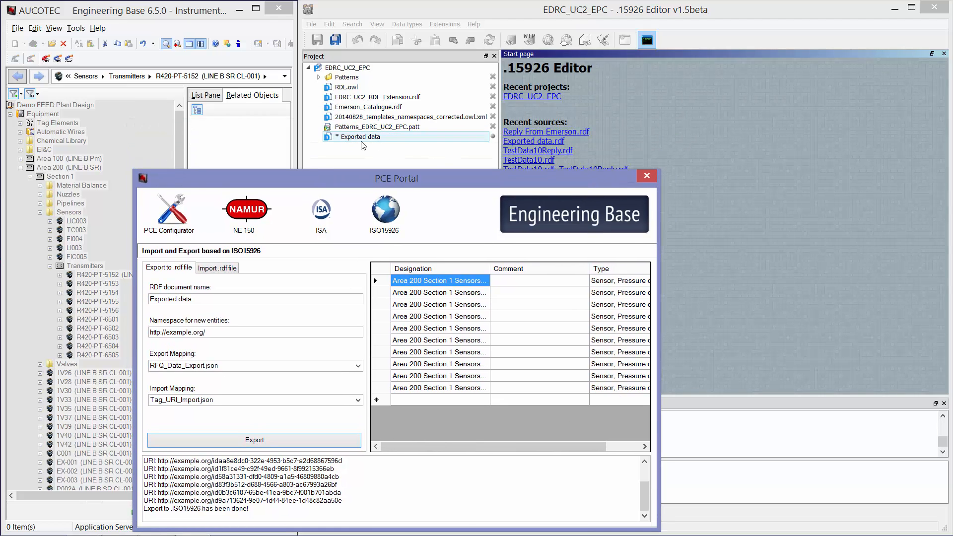
Step: Close the ISO 15926 portal and browse the Exported data document down into RFQ ITEM 6
{"action": "left_click", "coordinate": [647, 175]}
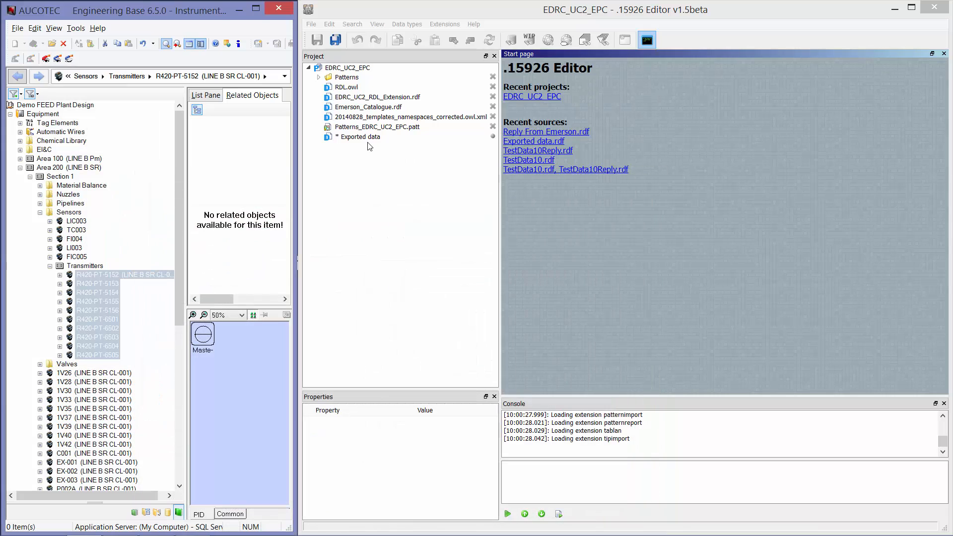
{"action": "double_click", "coordinate": [360, 136]}
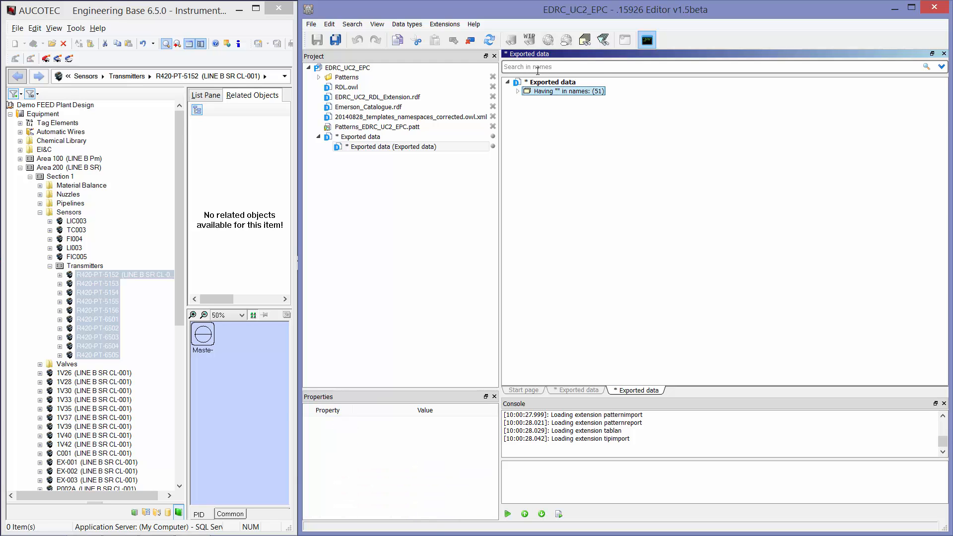
{"action": "left_click", "coordinate": [517, 91]}
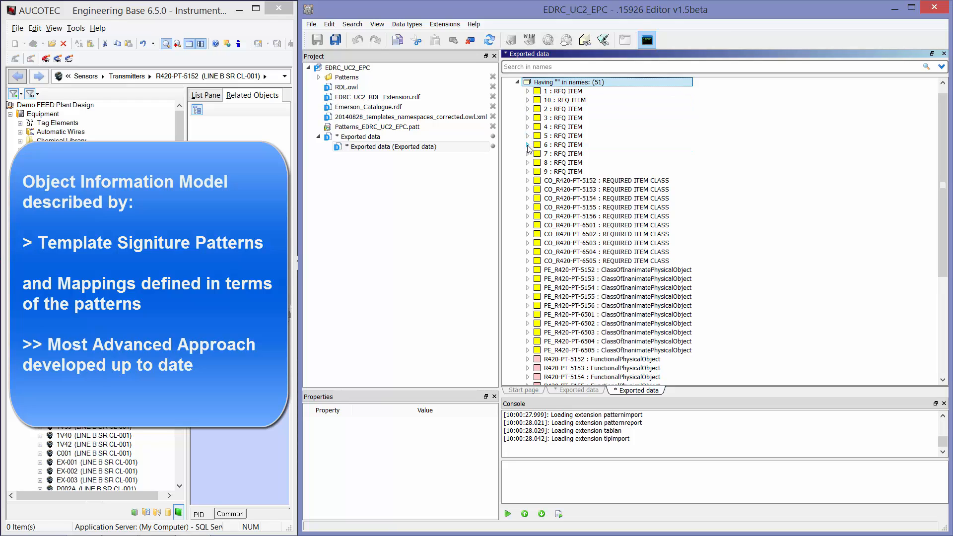
{"action": "left_click", "coordinate": [529, 145]}
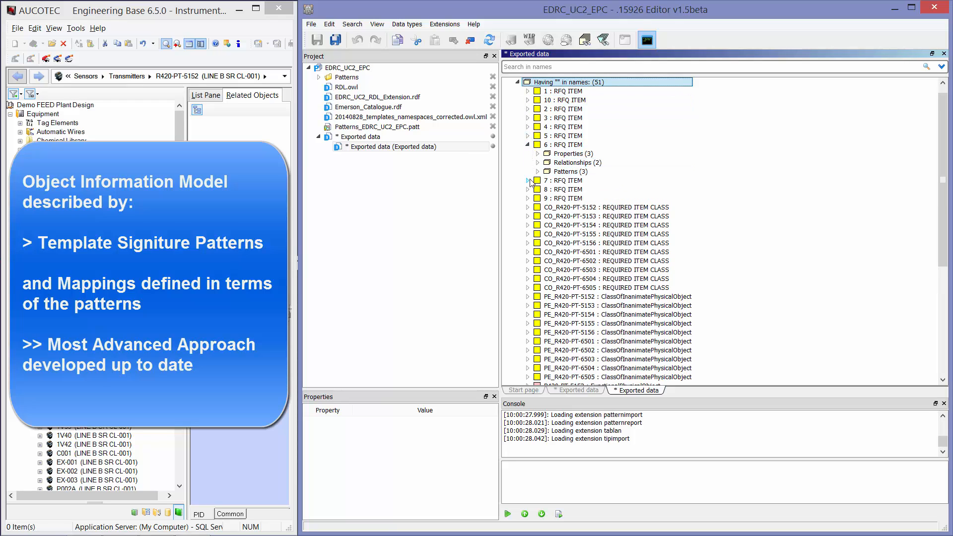
{"action": "left_click", "coordinate": [528, 180]}
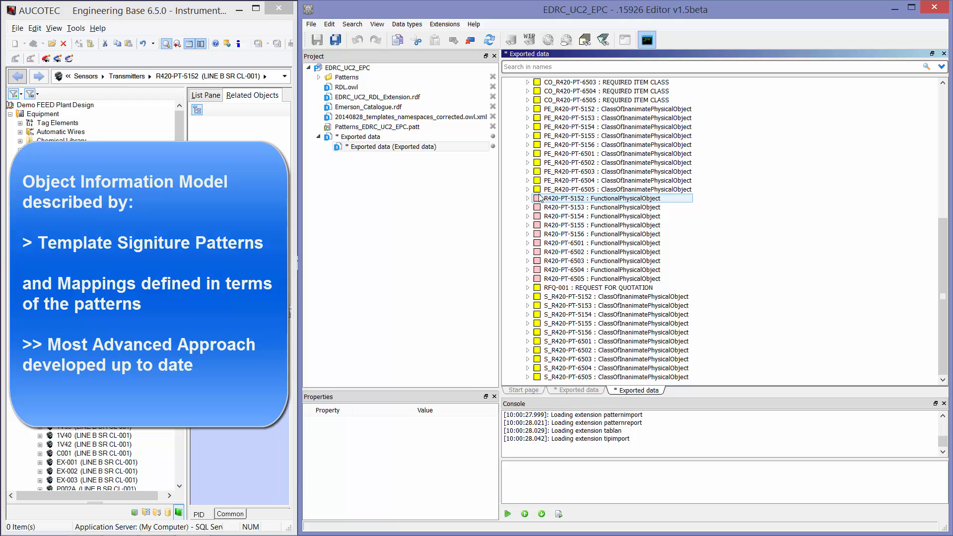
Step: Expand R420-PT-5152's FunctionalPhysicalObject type, relationships and properties, then close the detailed view
{"action": "left_click", "coordinate": [529, 197]}
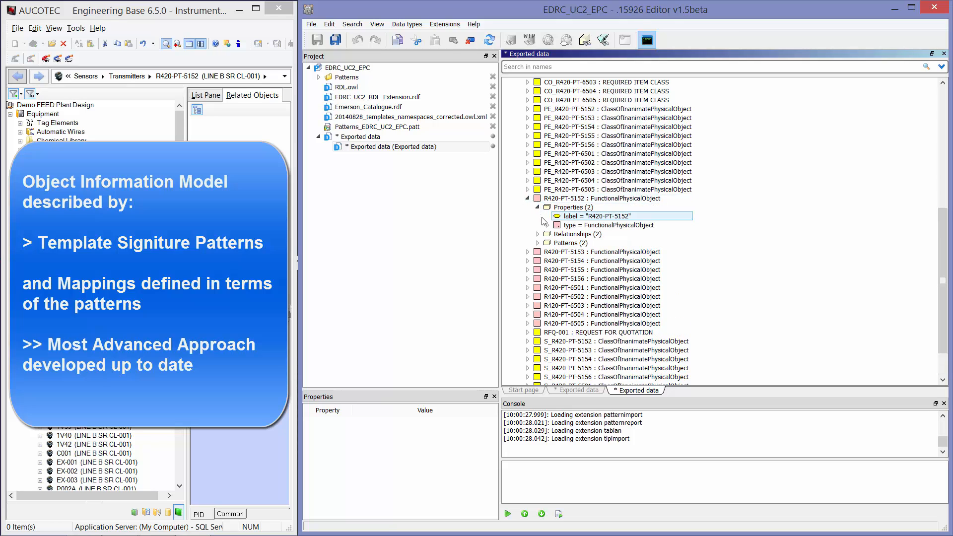
{"action": "left_click", "coordinate": [546, 224]}
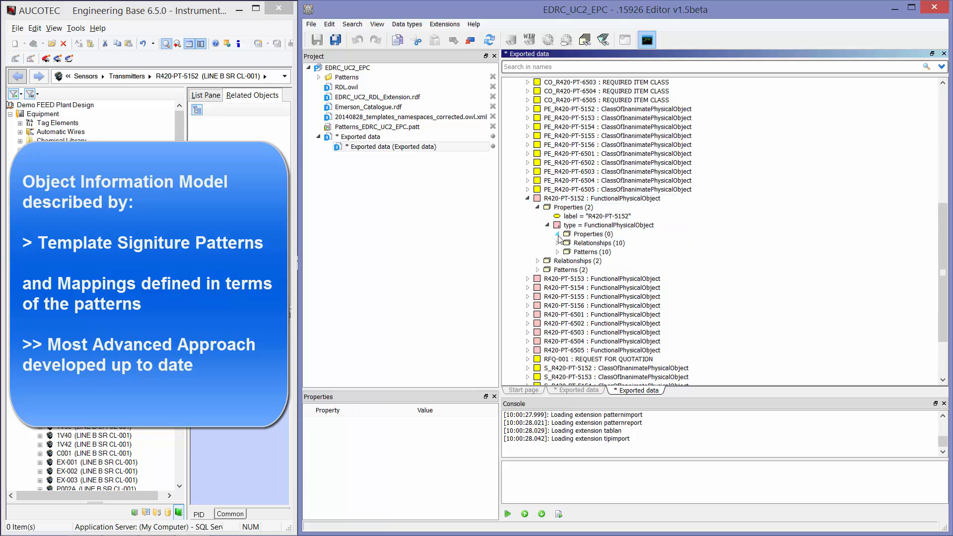
{"action": "left_click", "coordinate": [558, 242]}
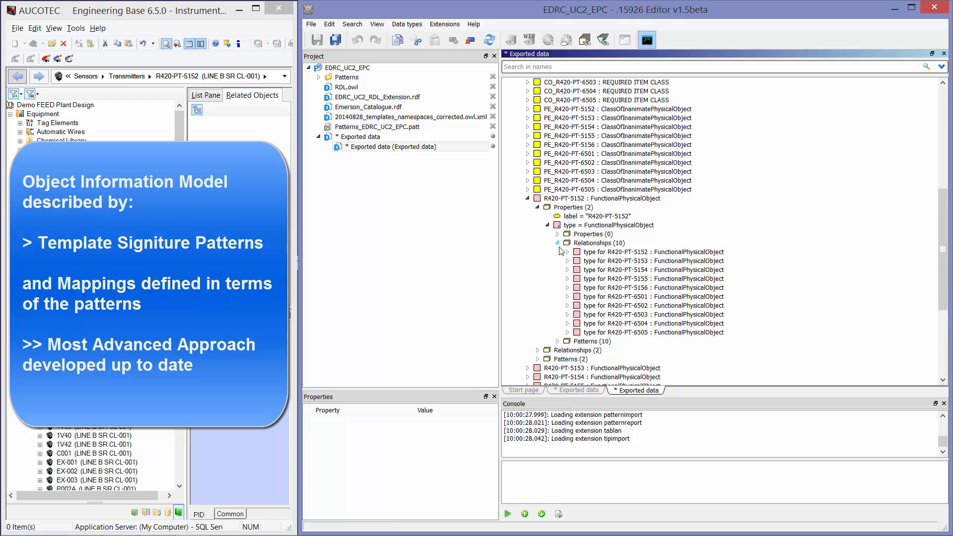
{"action": "left_click", "coordinate": [567, 252]}
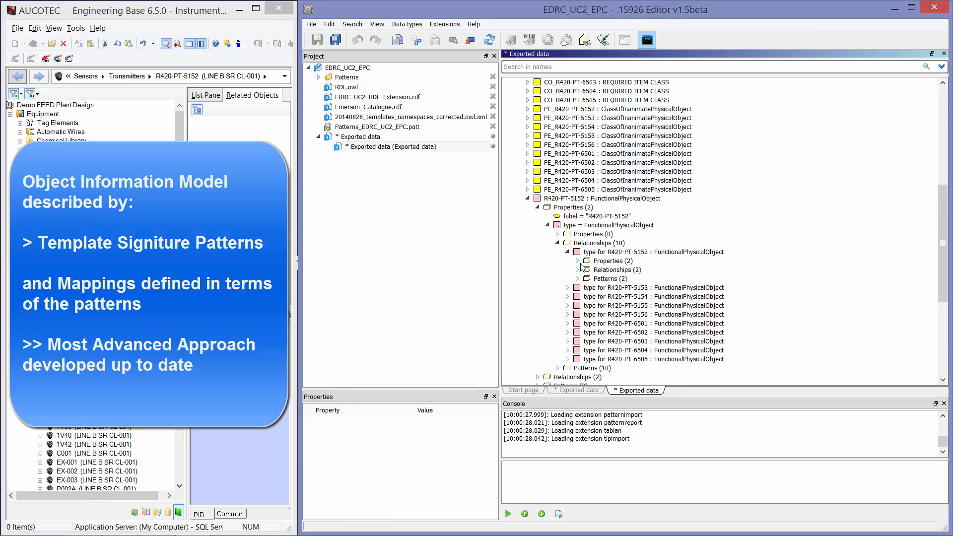
{"action": "left_click", "coordinate": [578, 260]}
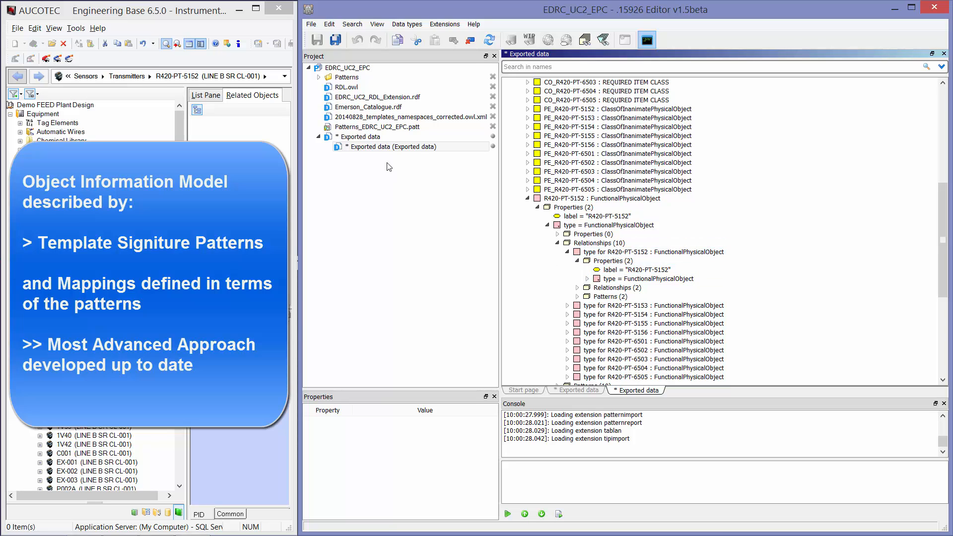
{"action": "left_click", "coordinate": [410, 147]}
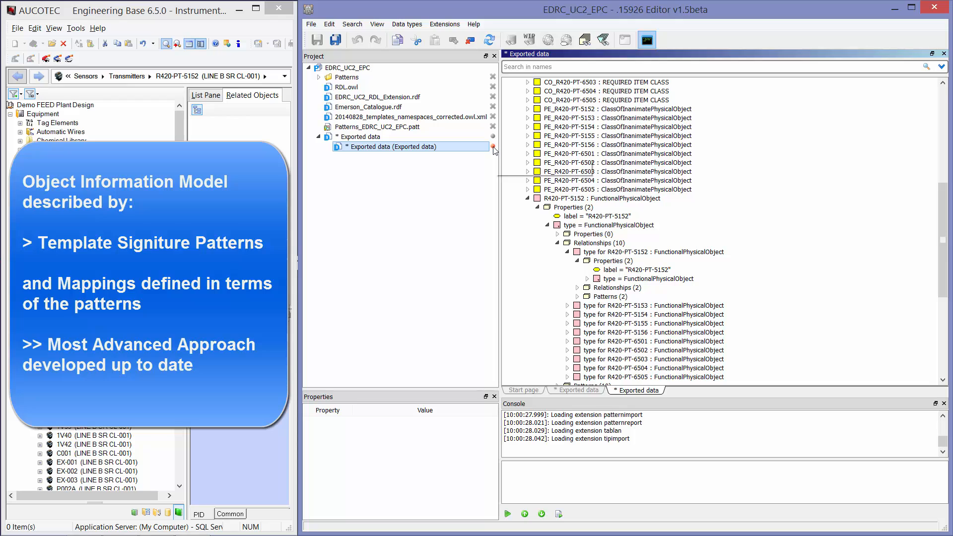
{"action": "left_click", "coordinate": [411, 146]}
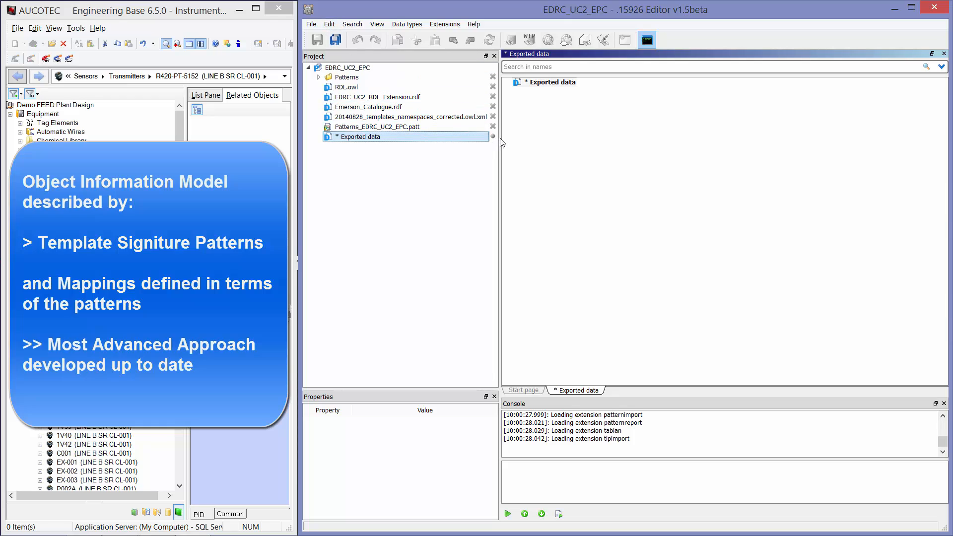
Step: Expand the 51 named items to R420-PT-5152's properties, relationships and 'is identified by' pattern with its Reason
{"action": "left_click", "coordinate": [512, 82]}
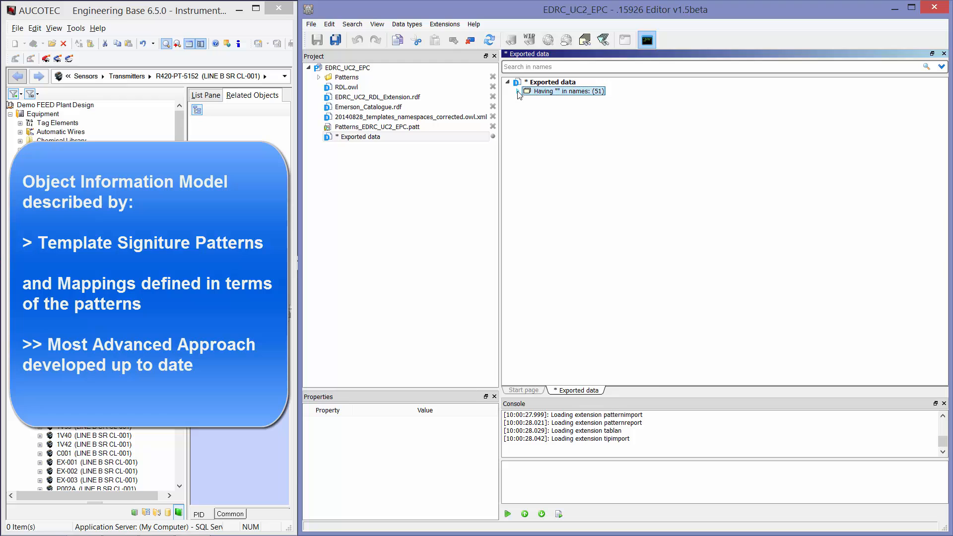
{"action": "left_click", "coordinate": [516, 90]}
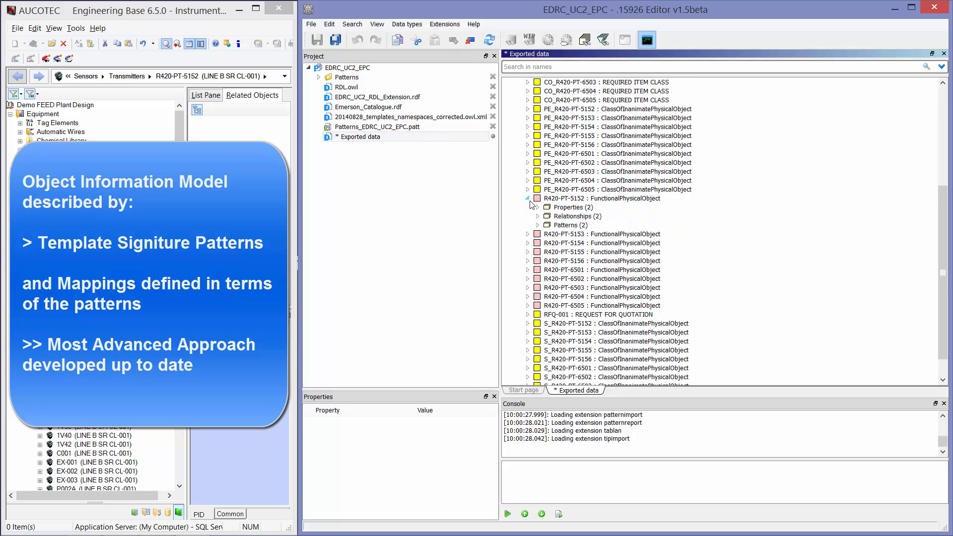
{"action": "left_click", "coordinate": [537, 206]}
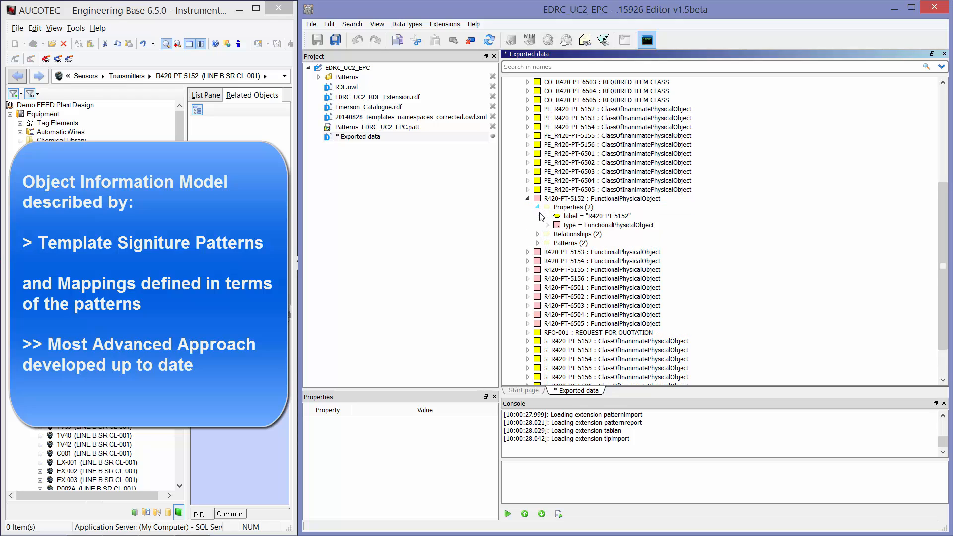
{"action": "left_click", "coordinate": [538, 233]}
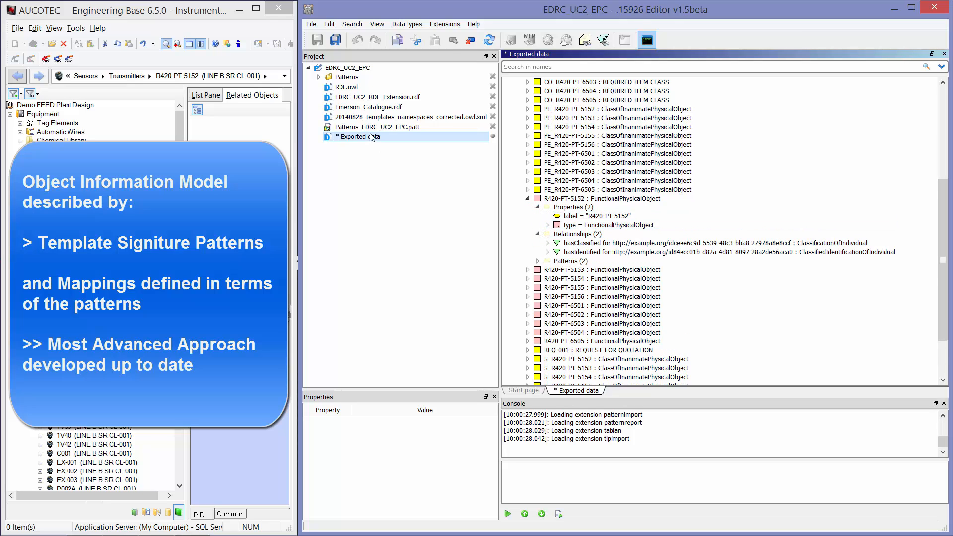
{"action": "mouse_move", "coordinate": [372, 137]}
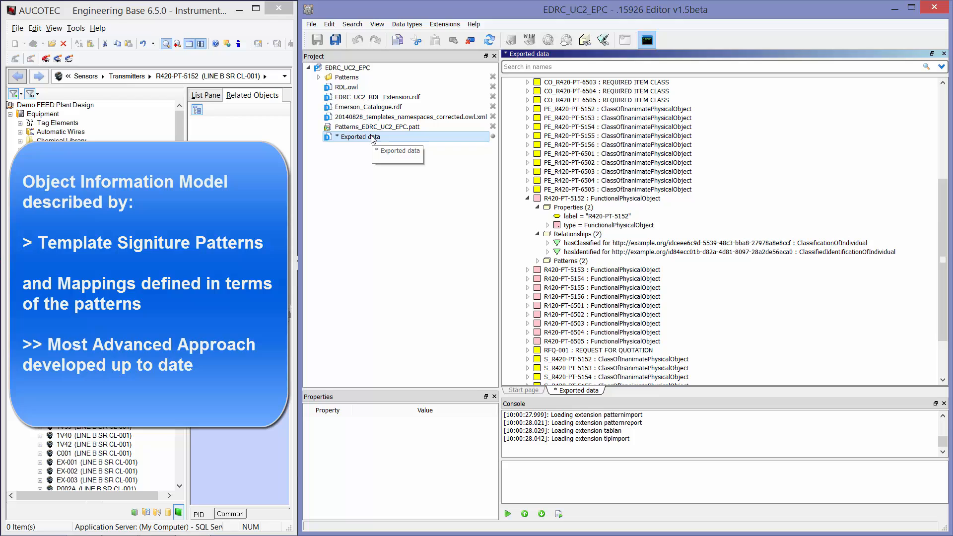
{"action": "left_click", "coordinate": [571, 260]}
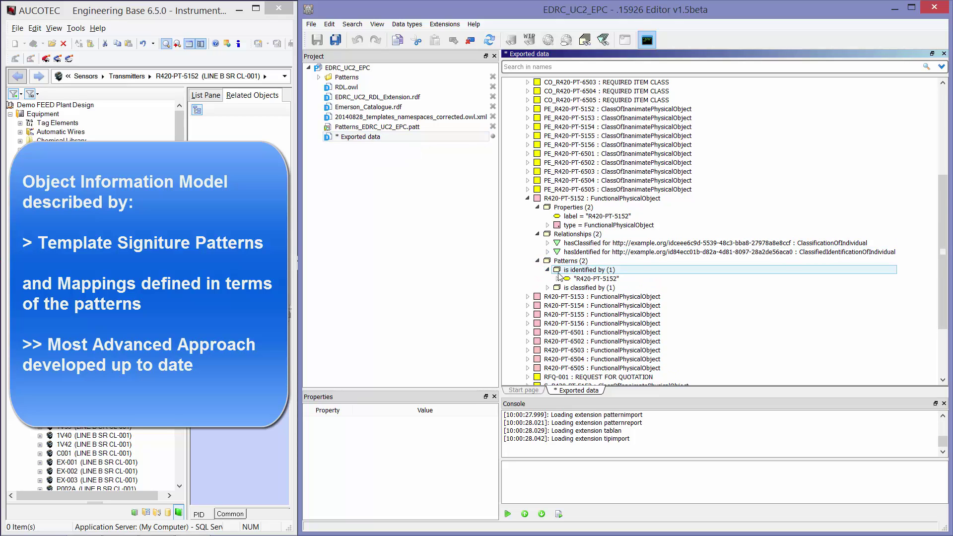
{"action": "left_click", "coordinate": [550, 278]}
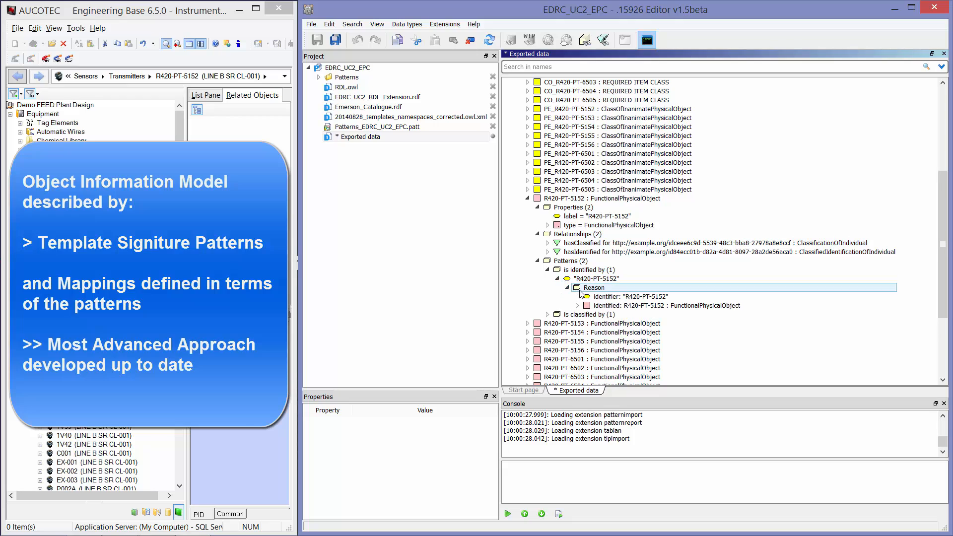
{"action": "left_click", "coordinate": [632, 296]}
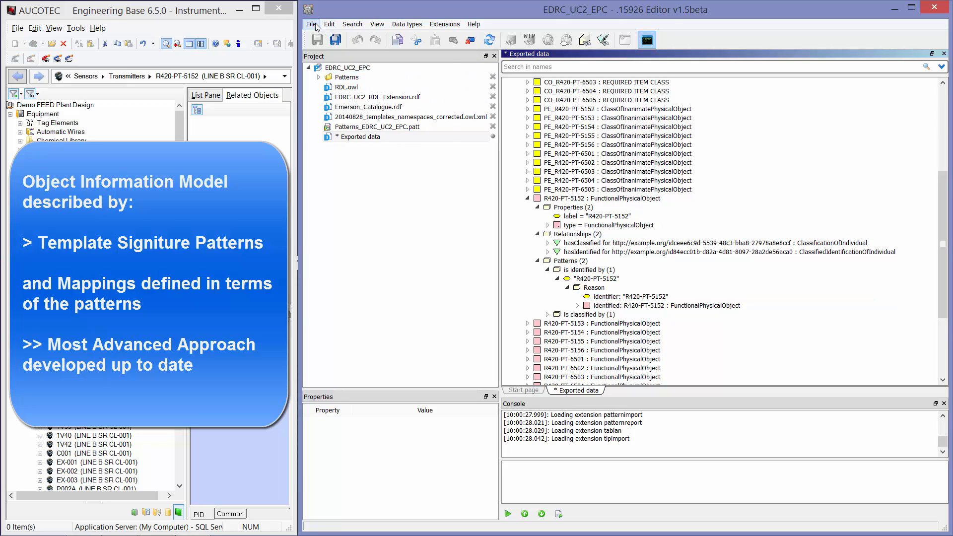
Step: Save the exported data to the Desktop as RDF/XML file Exported data.rdf
{"action": "left_click", "coordinate": [312, 23]}
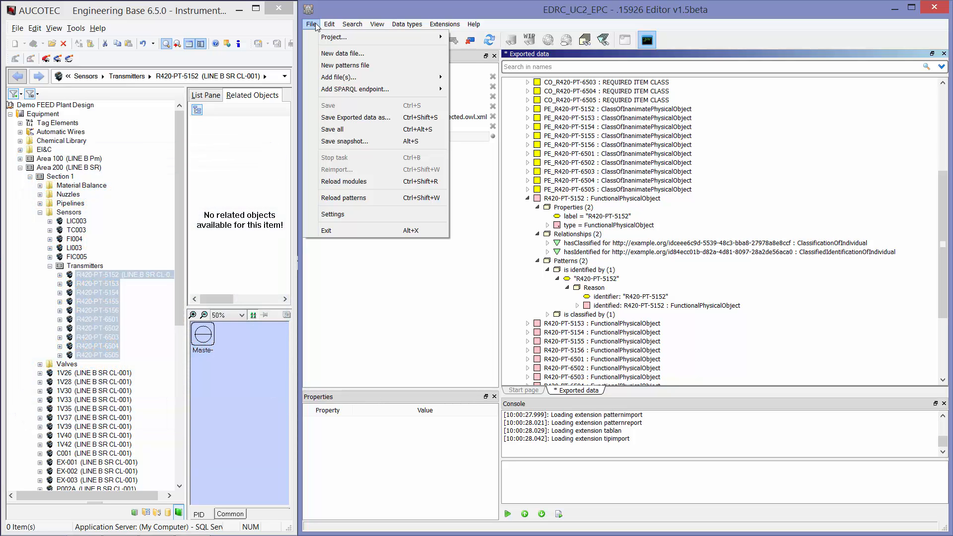
{"action": "mouse_move", "coordinate": [321, 62]}
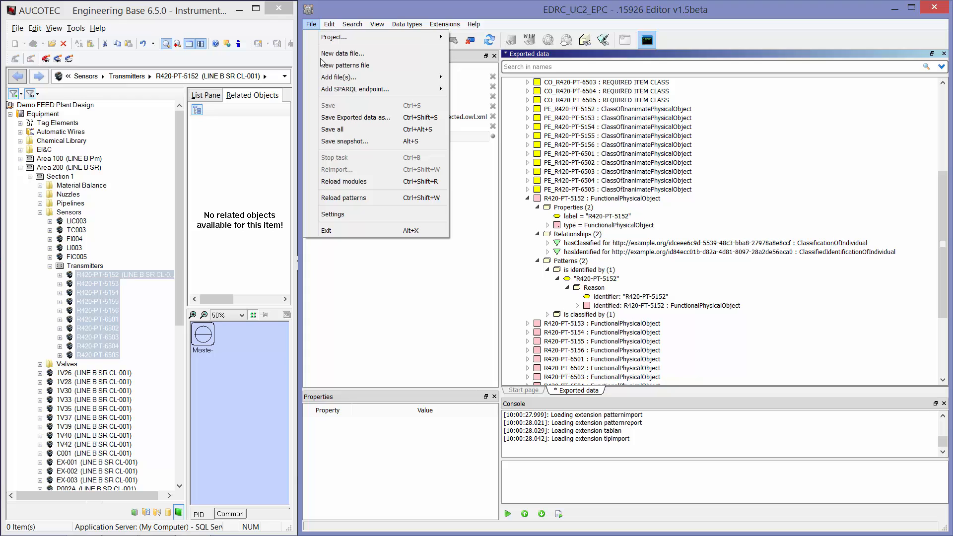
{"action": "left_click", "coordinate": [355, 118]}
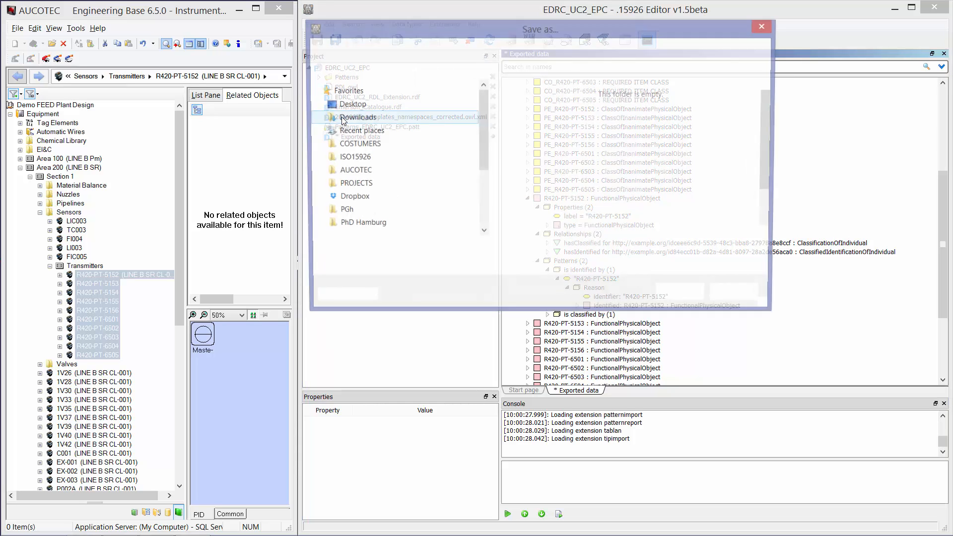
{"action": "left_click", "coordinate": [520, 267]}
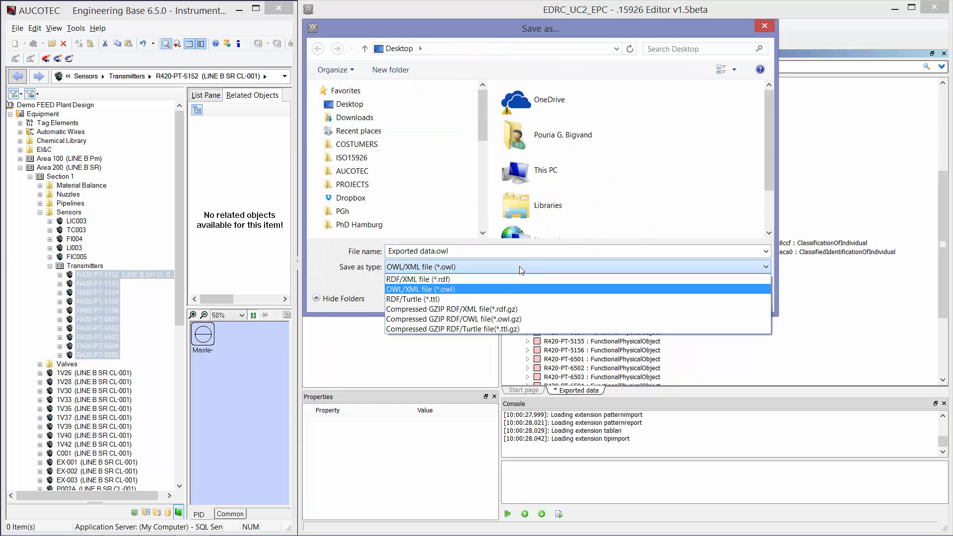
{"action": "left_click", "coordinate": [418, 279]}
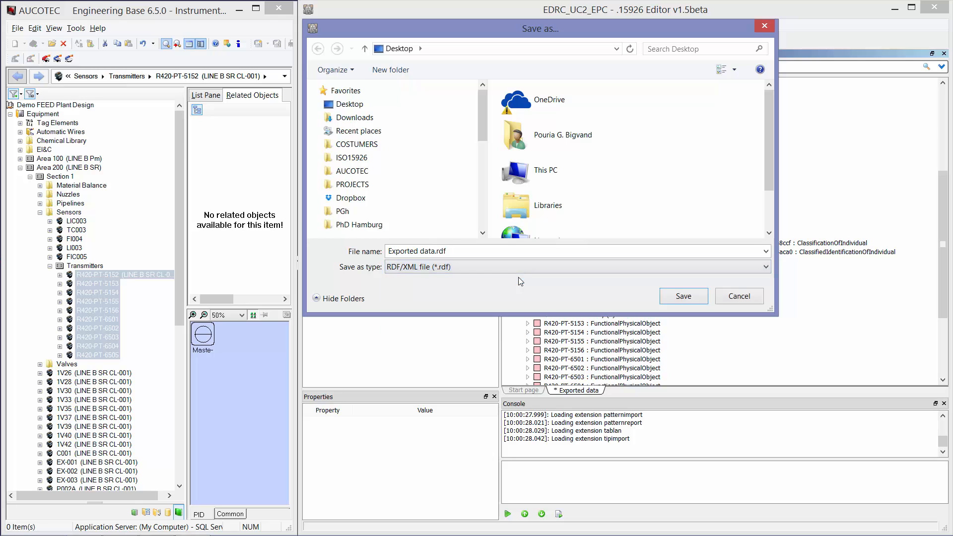
{"action": "mouse_move", "coordinate": [772, 135]}
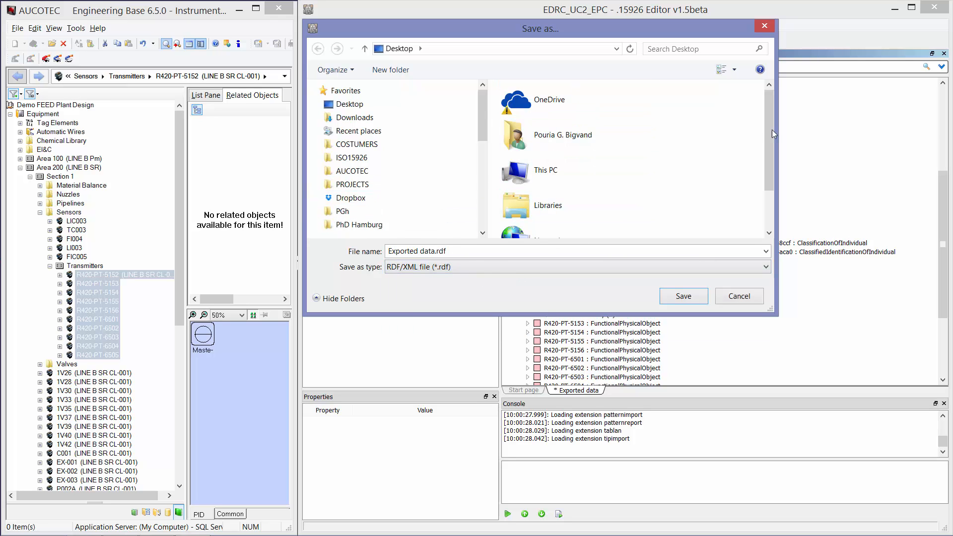
{"action": "left_click", "coordinate": [683, 296]}
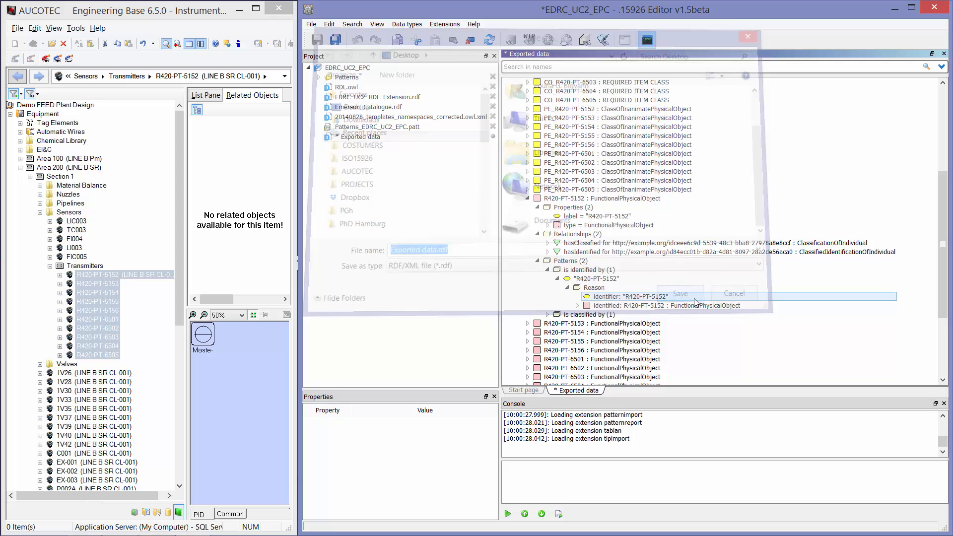
{"action": "left_click", "coordinate": [681, 293]}
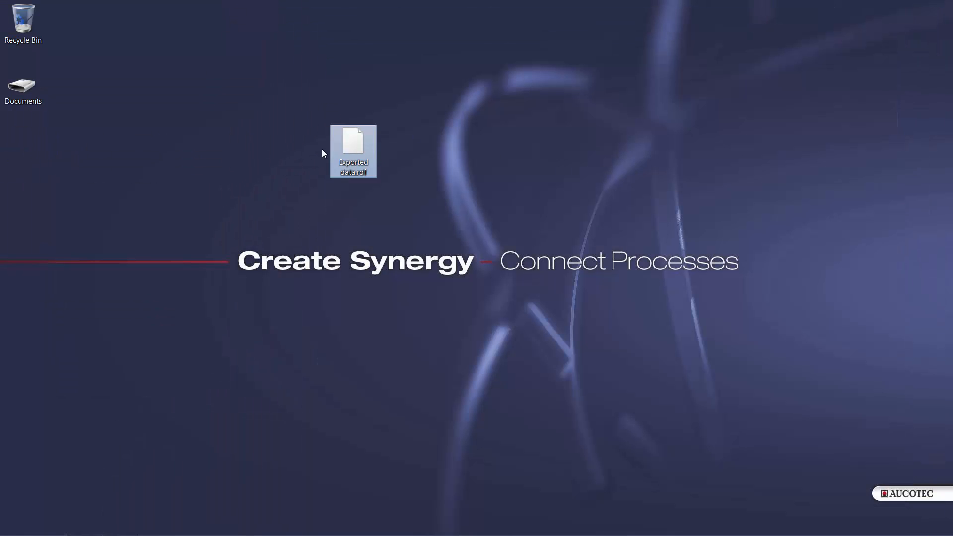
Step: Bring up the send-to actions for Exported data.rdf on the desktop
{"action": "right_click", "coordinate": [354, 144]}
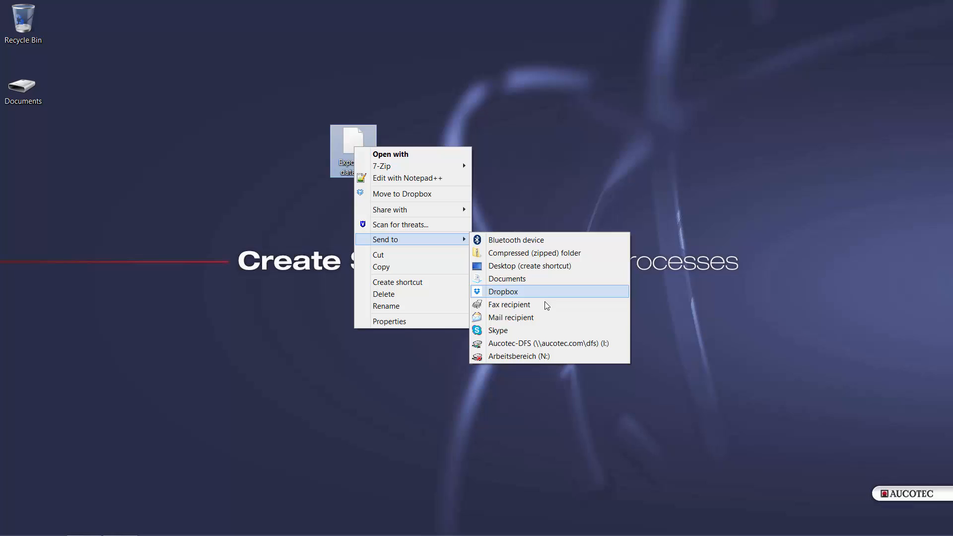
{"action": "mouse_move", "coordinate": [545, 318]}
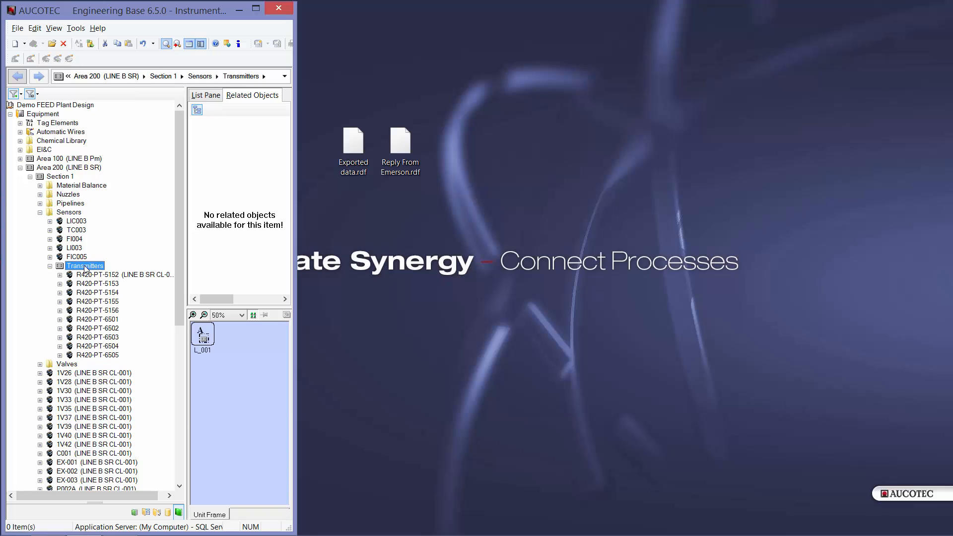
Step: Launch PCE Portal from the Transmitters folder on its Import .rdf file form and reach the editor's Extensions
{"action": "right_click", "coordinate": [85, 266]}
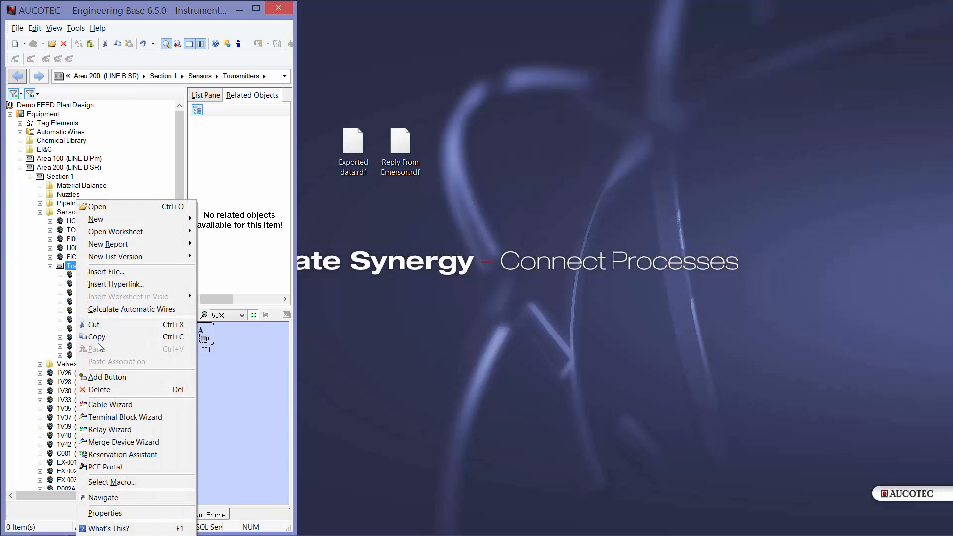
{"action": "left_click", "coordinate": [105, 467]}
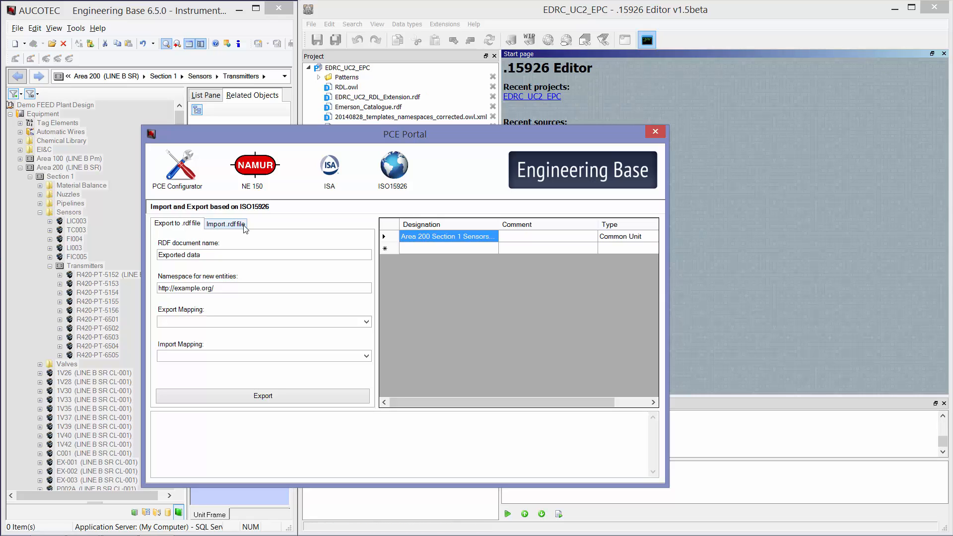
{"action": "left_click", "coordinate": [225, 223]}
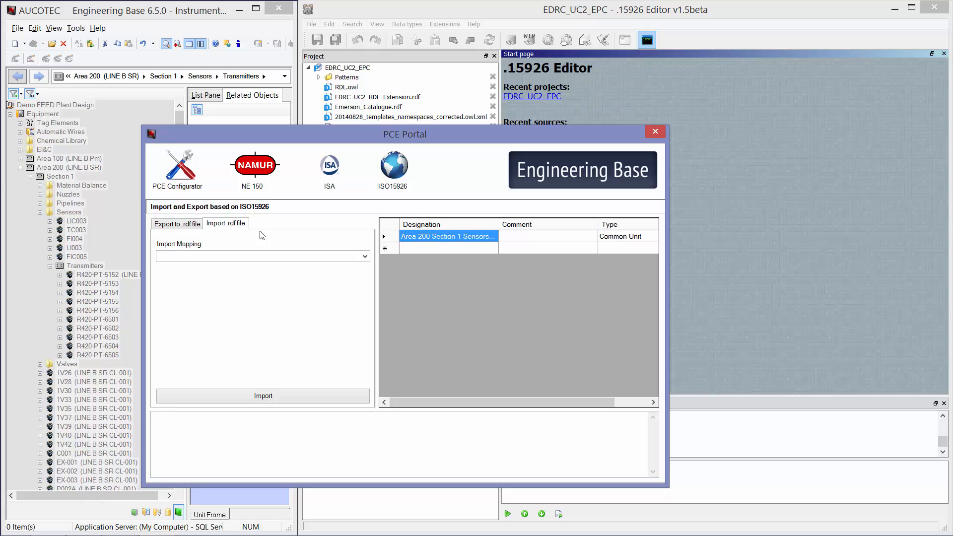
{"action": "left_click_drag", "start_coordinate": [404, 134], "coordinate": [435, 197]}
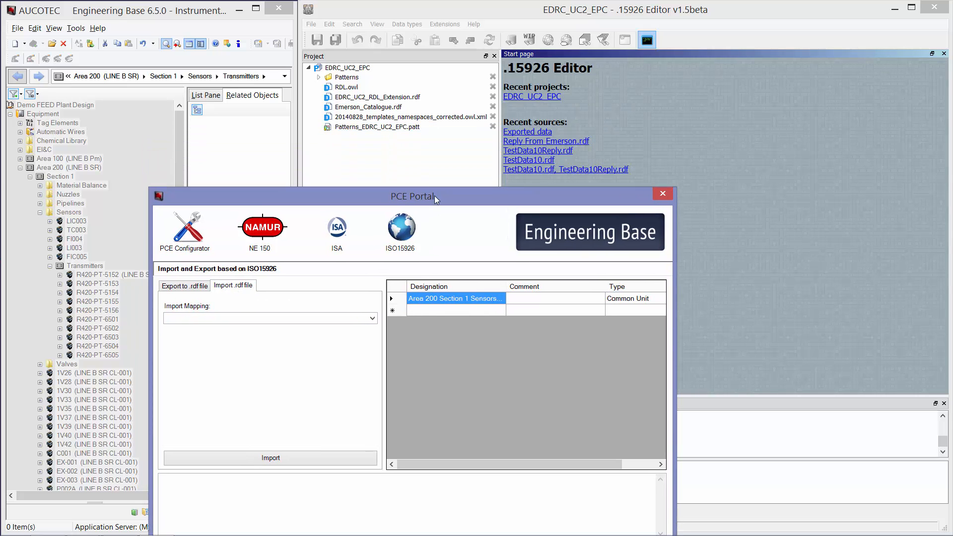
{"action": "left_click", "coordinate": [445, 24]}
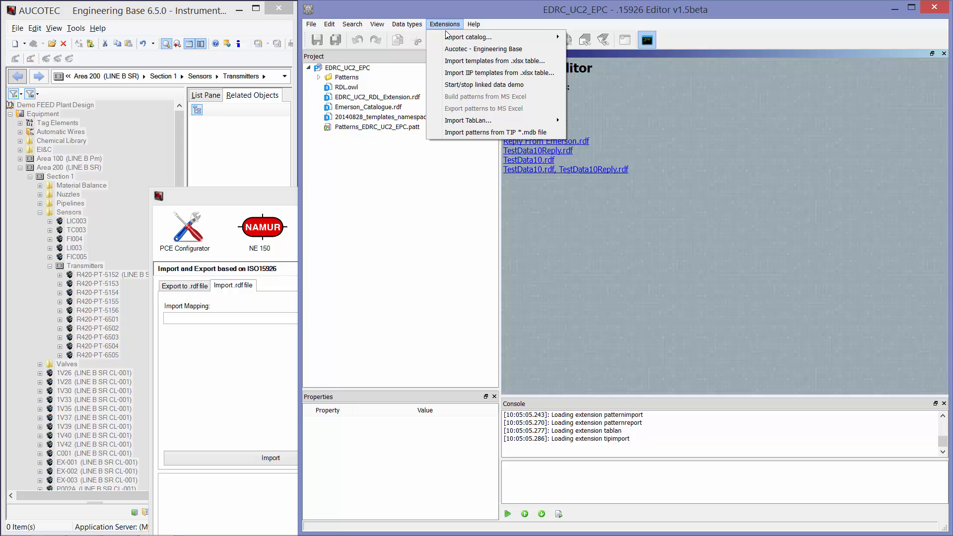
{"action": "mouse_move", "coordinate": [484, 49]}
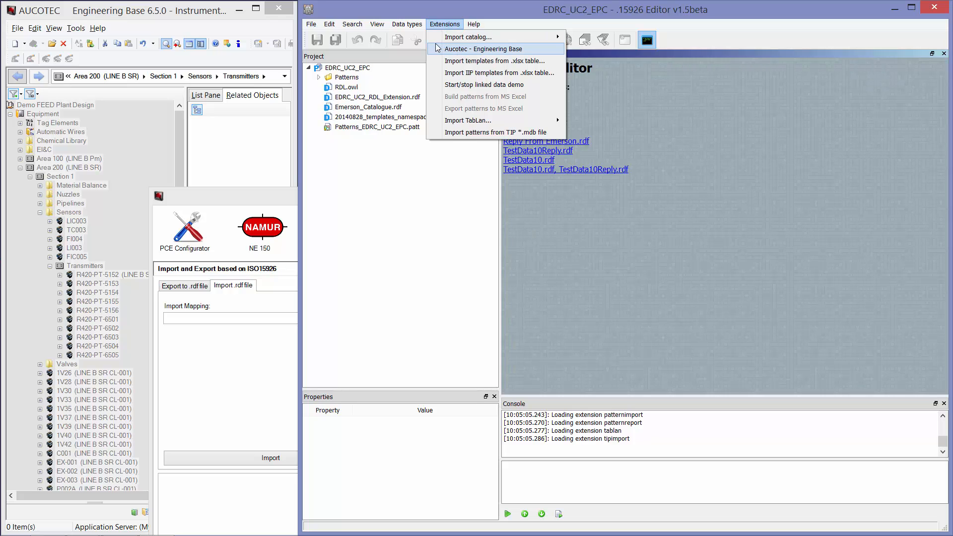
{"action": "mouse_move", "coordinate": [447, 52]}
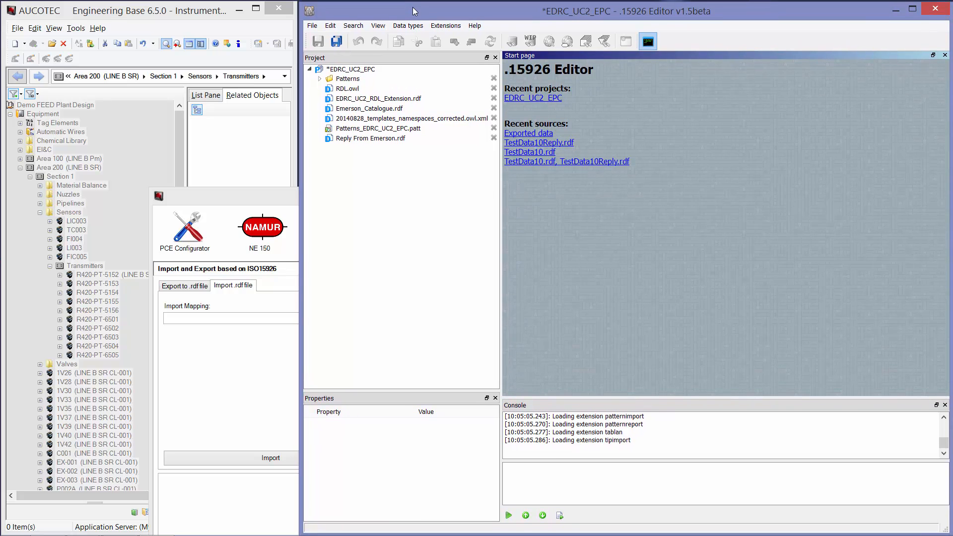
Step: Load Reply From Emerson.rdf from the project tree to view its contents
{"action": "left_click", "coordinate": [371, 137]}
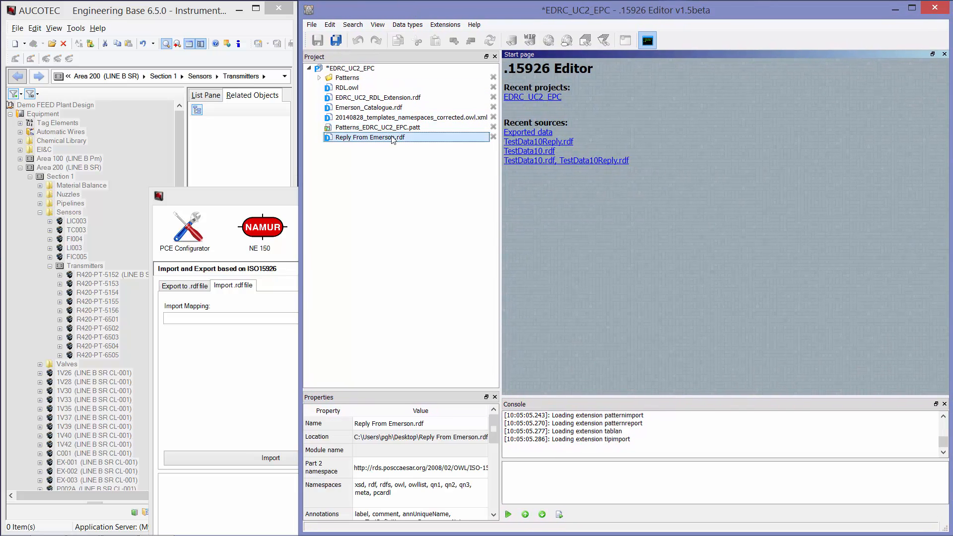
{"action": "double_click", "coordinate": [369, 137]}
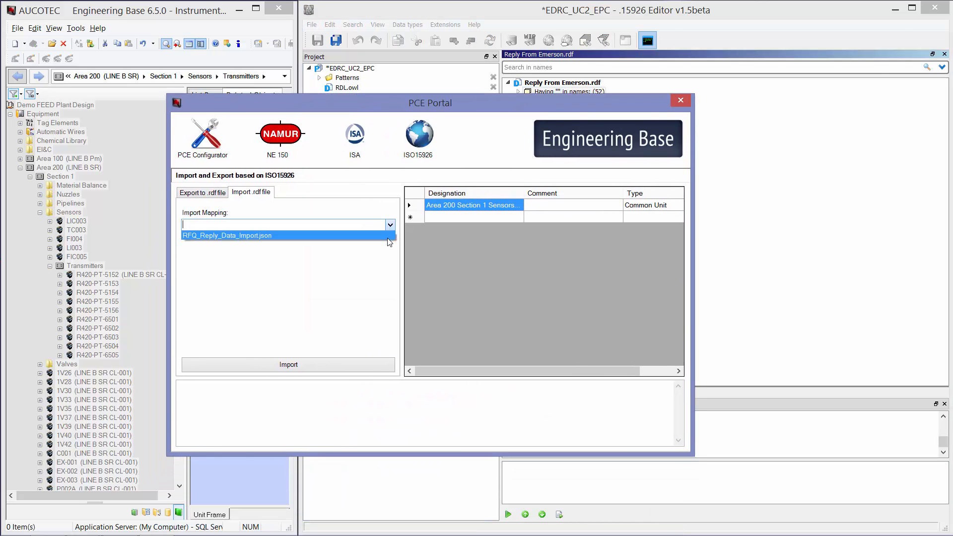
Step: Import the Emerson reply using RFQ_Reply_Data_Import.json, check the log and close the .15926 Editor
{"action": "left_click", "coordinate": [227, 235]}
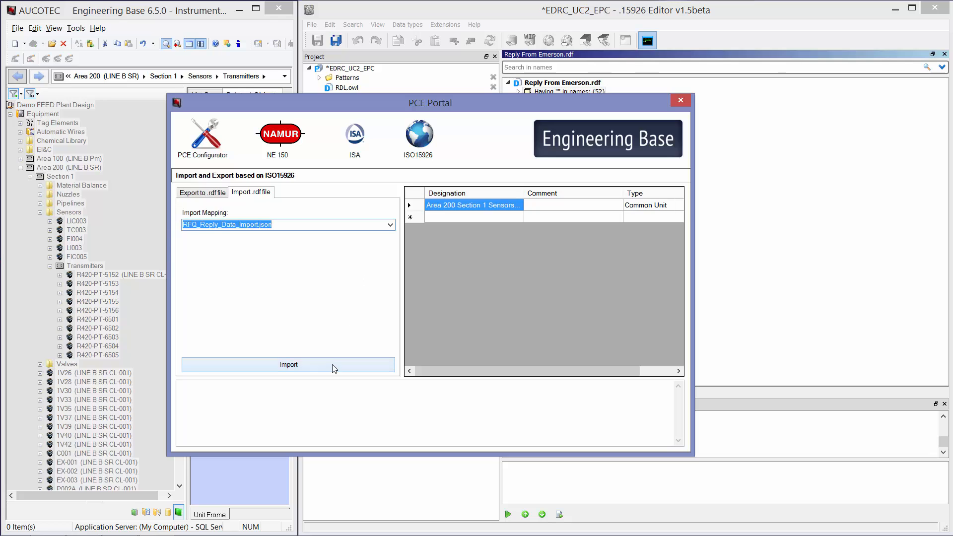
{"action": "left_click", "coordinate": [288, 365]}
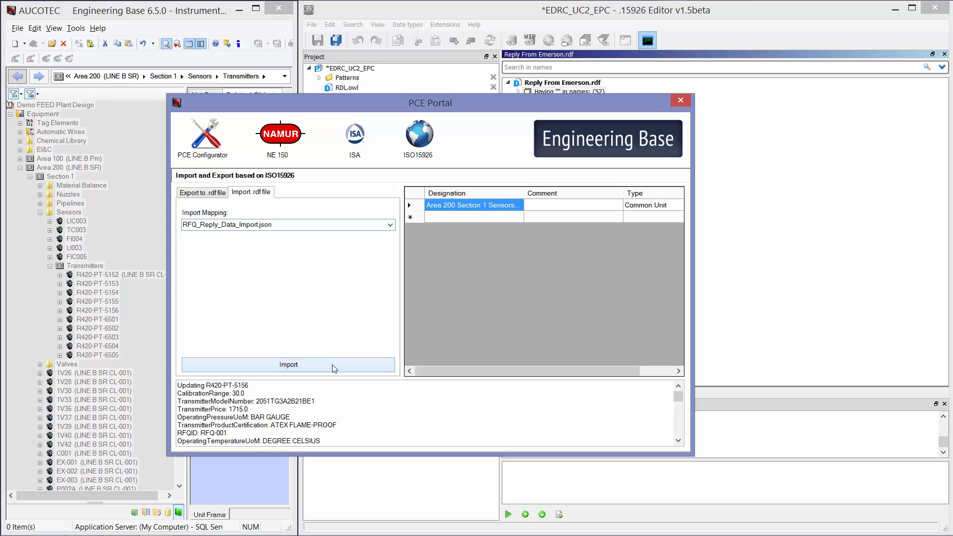
{"action": "left_click", "coordinate": [288, 364]}
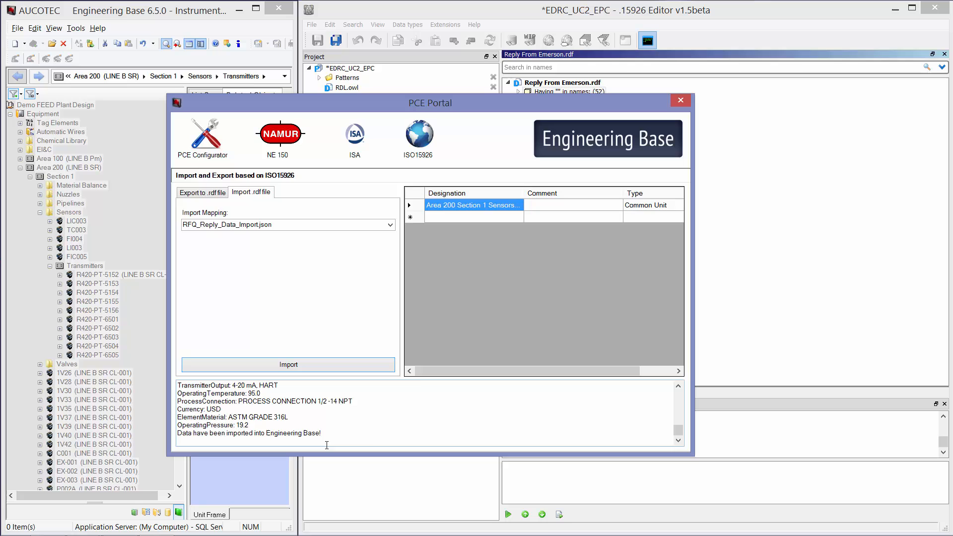
{"action": "triple_click", "coordinate": [248, 433]}
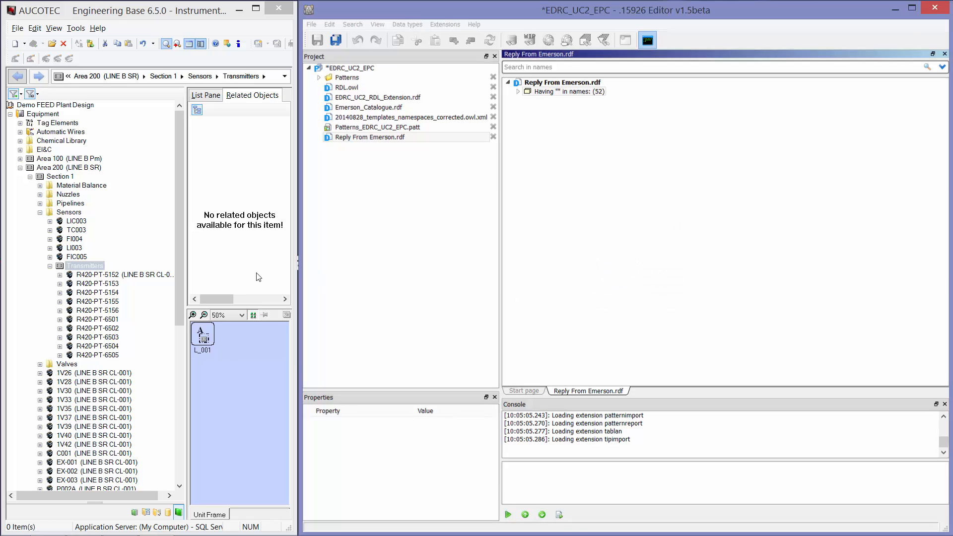
{"action": "left_click", "coordinate": [935, 8]}
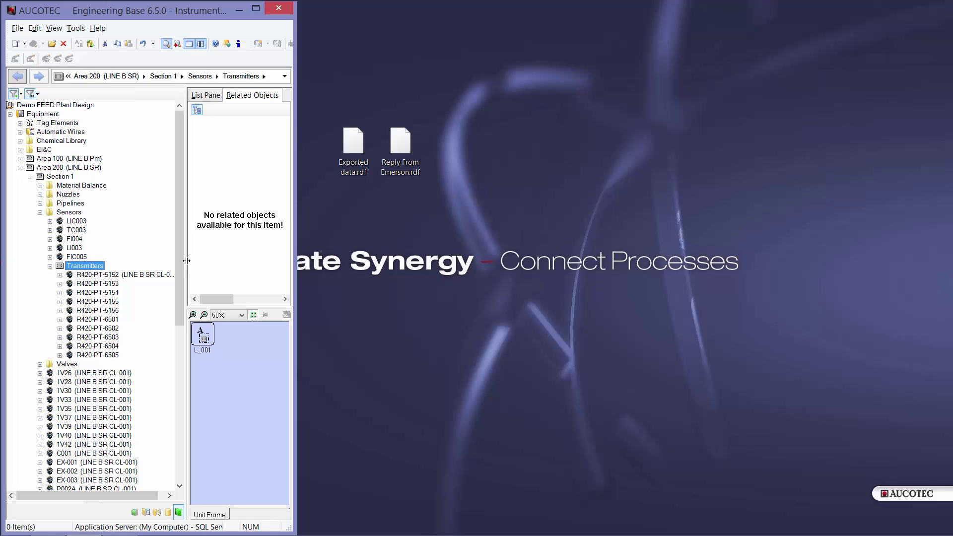
Step: Create list version 1 from list versioning entry A
{"action": "scroll", "scroll_direction": "down", "scroll_amount": 3}
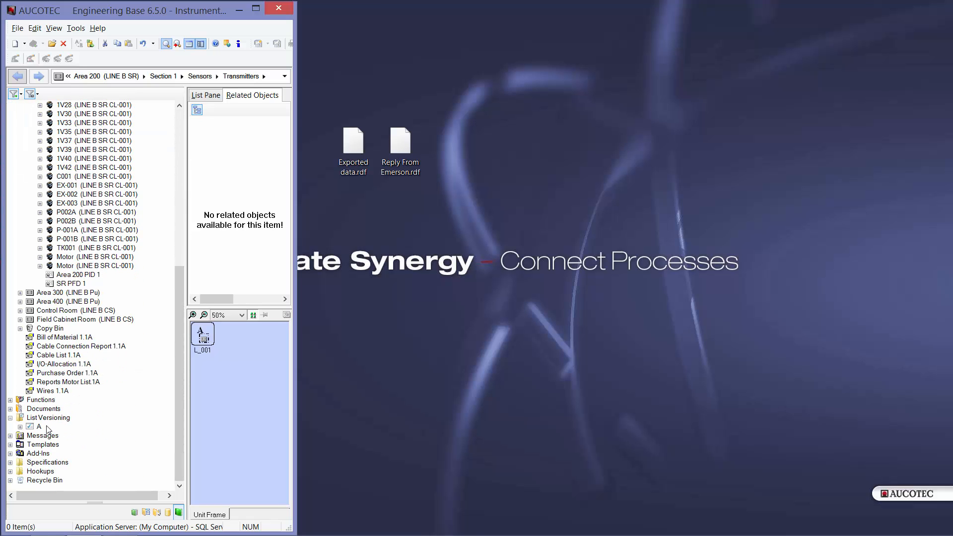
{"action": "right_click", "coordinate": [38, 427]}
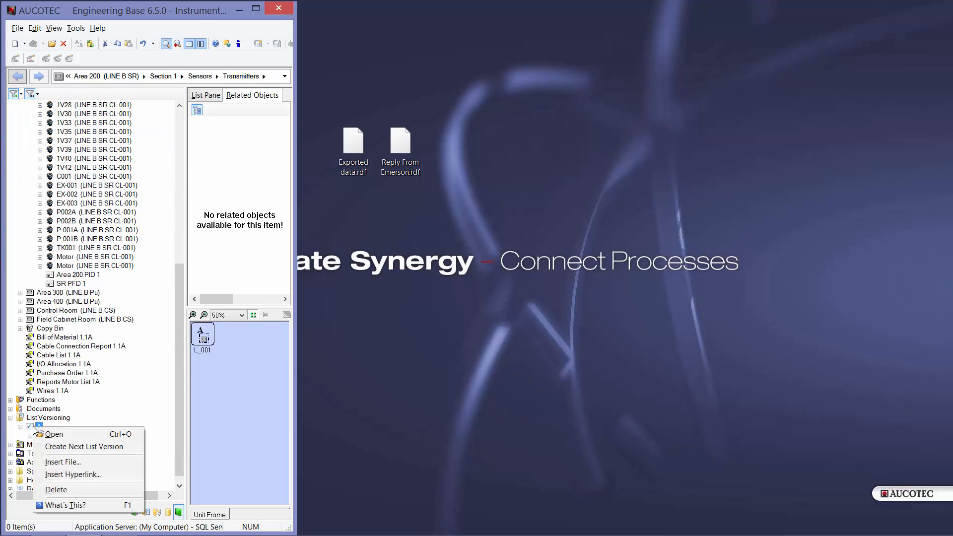
{"action": "left_click", "coordinate": [83, 447]}
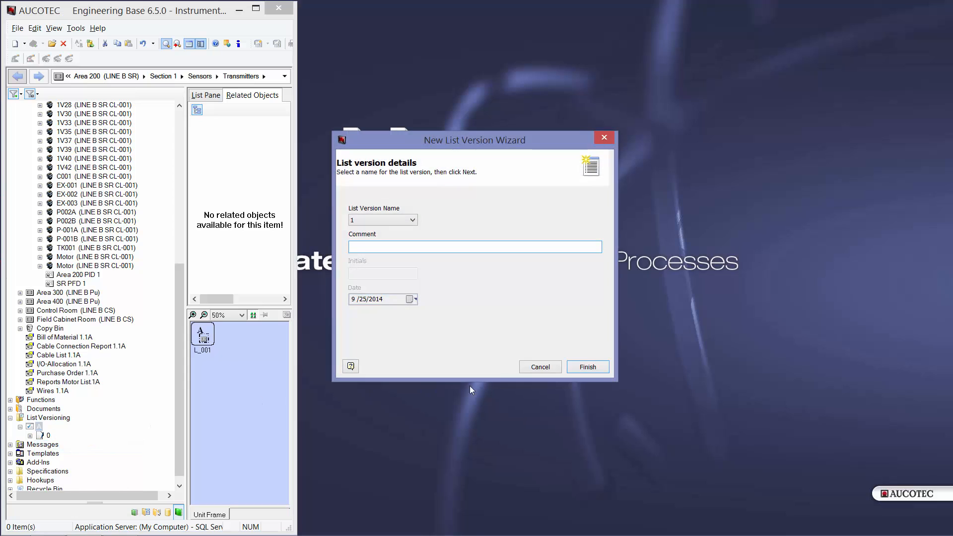
{"action": "left_click", "coordinate": [588, 368]}
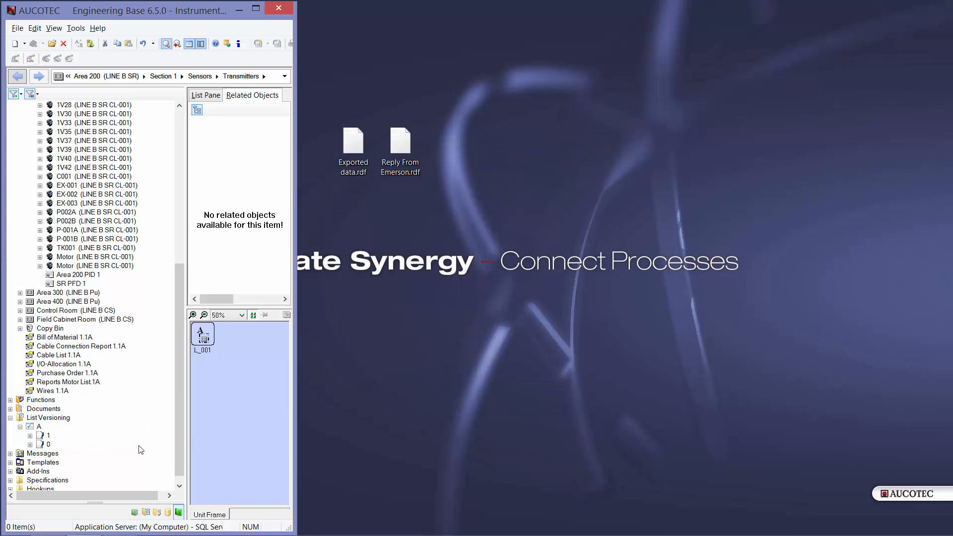
Step: Compare the EDRC UC2 worksheet of version 1 against version 0 to show differences
{"action": "right_click", "coordinate": [65, 444]}
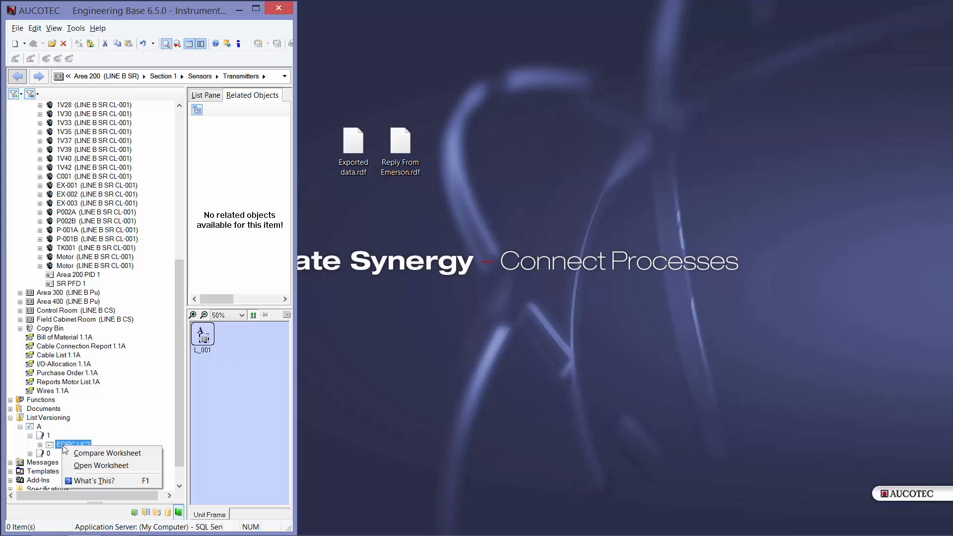
{"action": "left_click", "coordinate": [107, 453]}
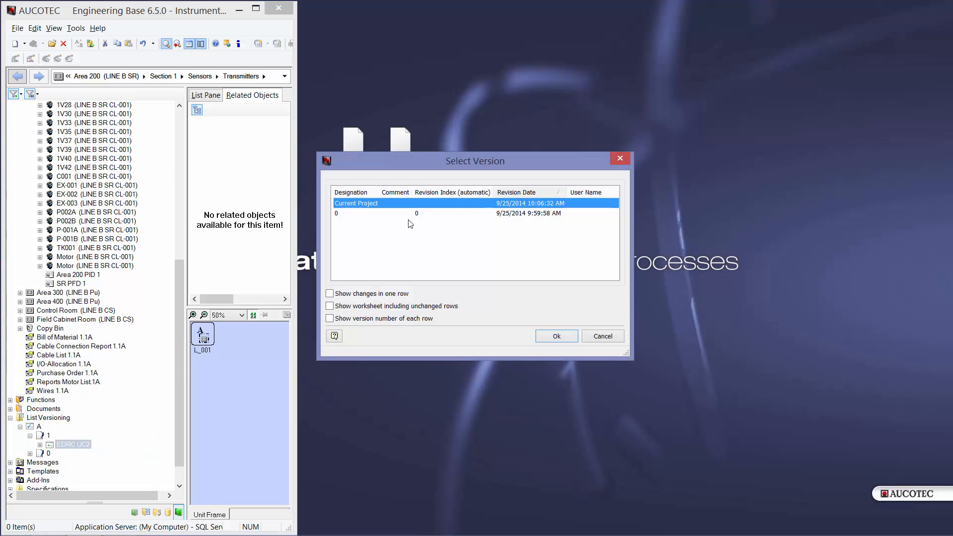
{"action": "left_click", "coordinate": [556, 336]}
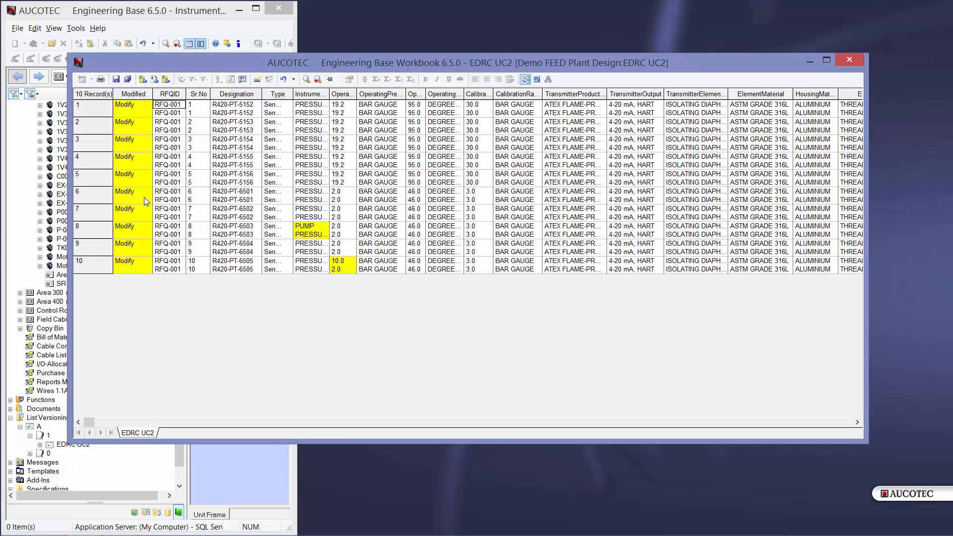
{"action": "mouse_move", "coordinate": [290, 237]}
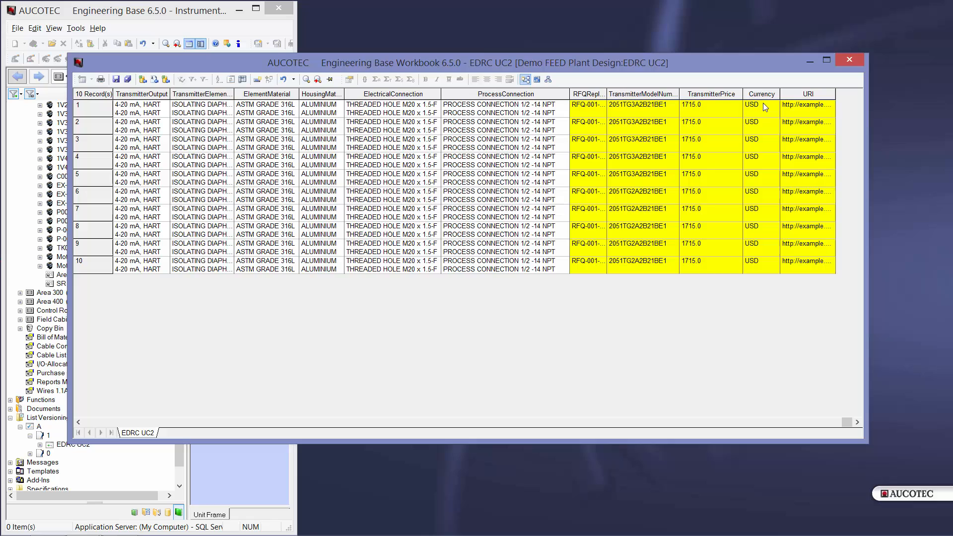
{"action": "mouse_move", "coordinate": [637, 161]}
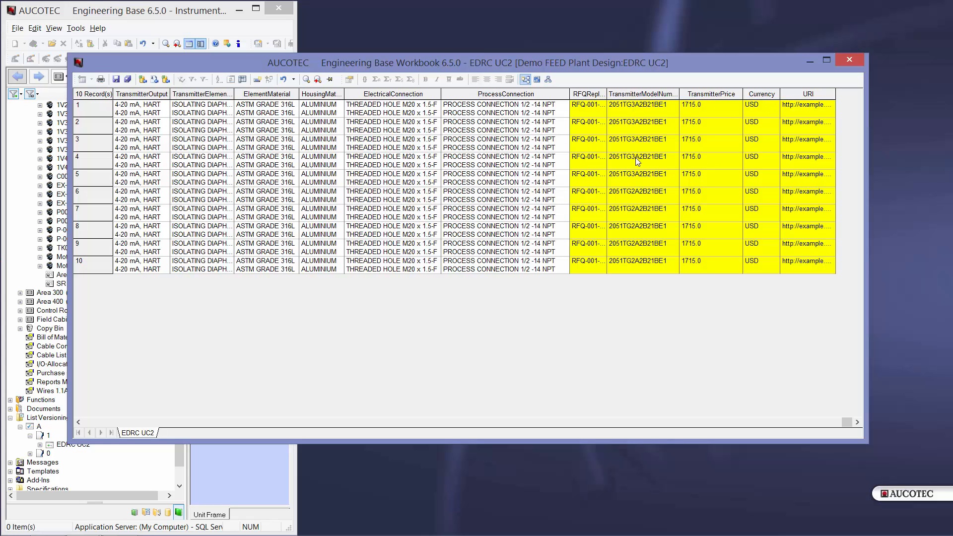
{"action": "mouse_move", "coordinate": [603, 212]}
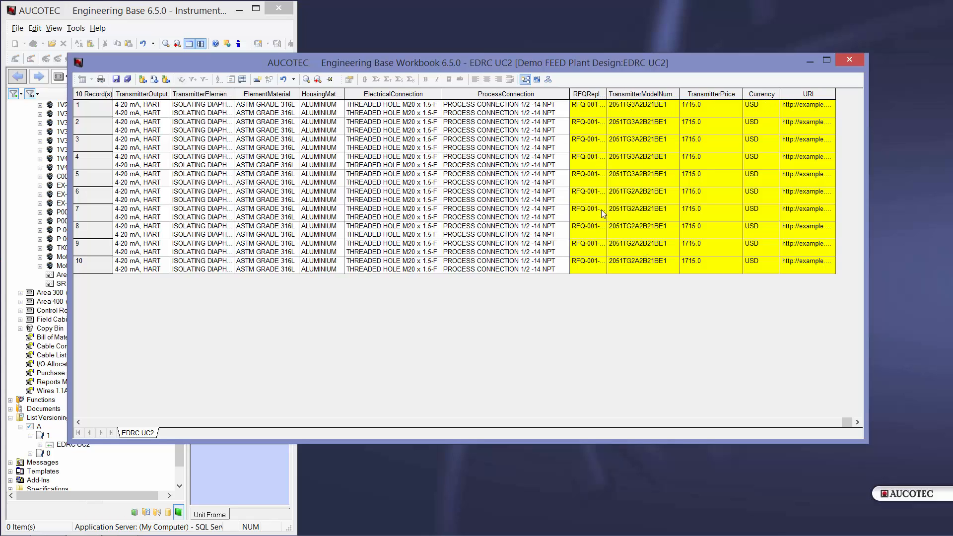
{"action": "mouse_move", "coordinate": [850, 59]}
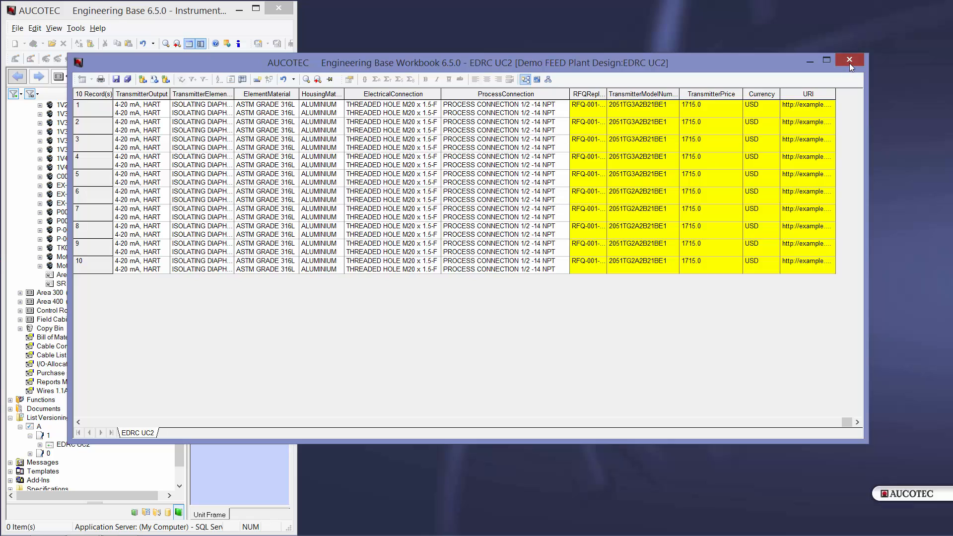
{"action": "left_click", "coordinate": [850, 59]}
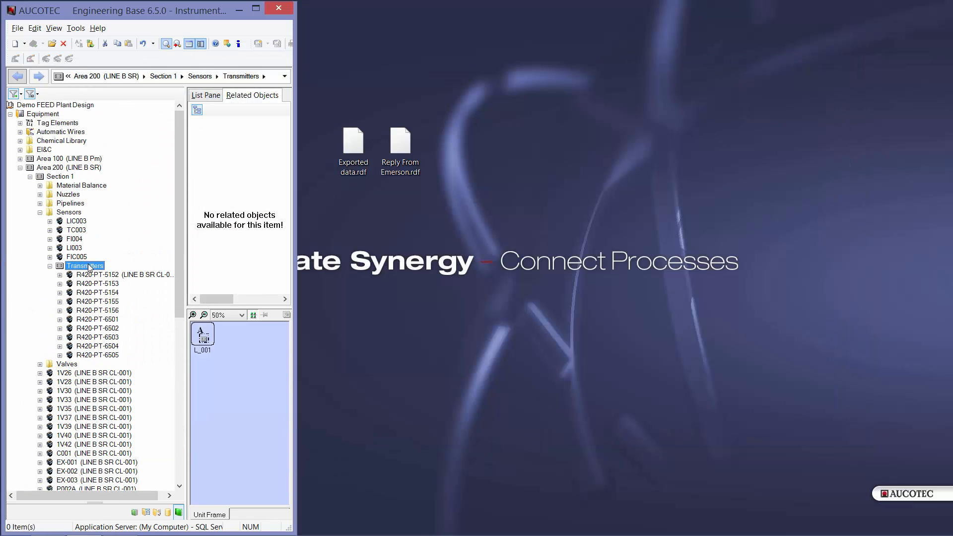
Step: Show the Transmitters' EDRC UC2 worksheet scrolled to the imported supplier columns
{"action": "right_click", "coordinate": [85, 266]}
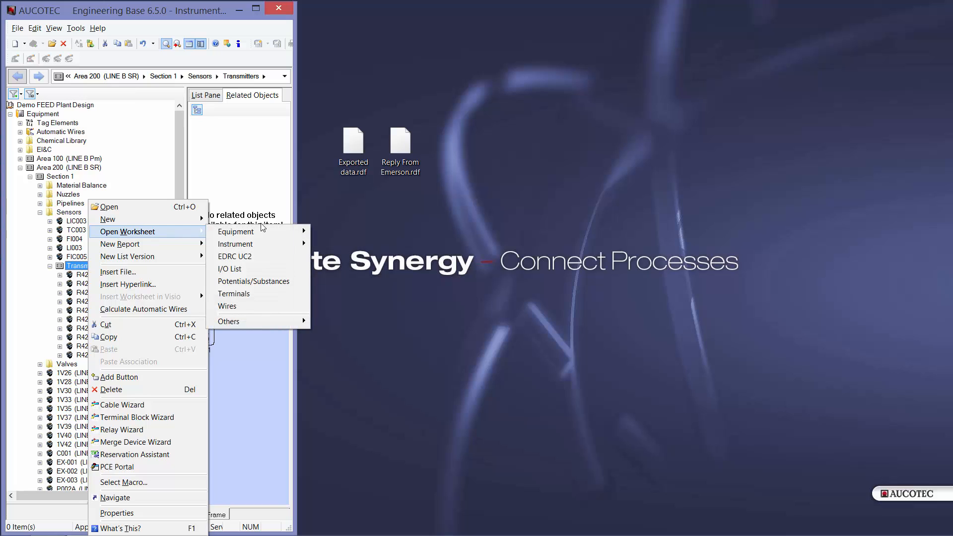
{"action": "left_click", "coordinate": [234, 256]}
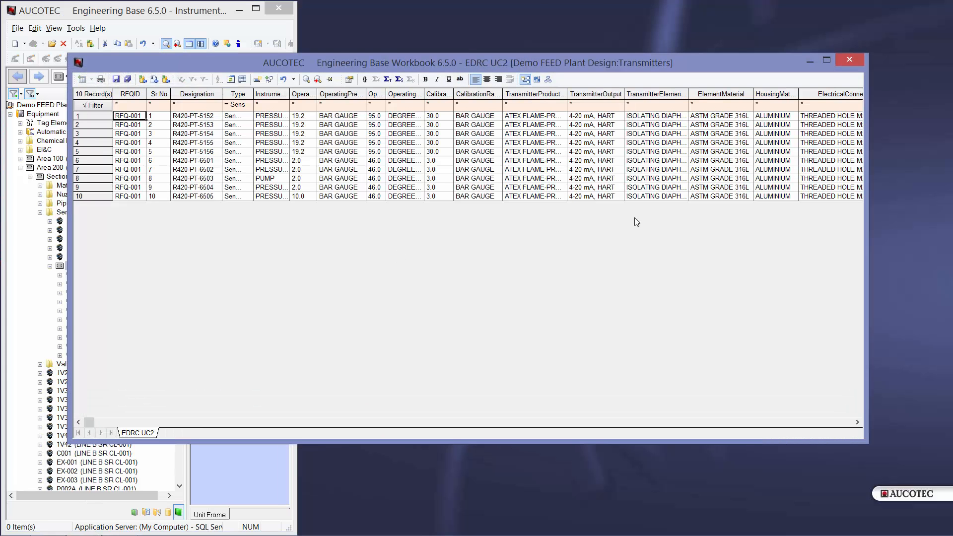
{"action": "left_click", "coordinate": [857, 422]}
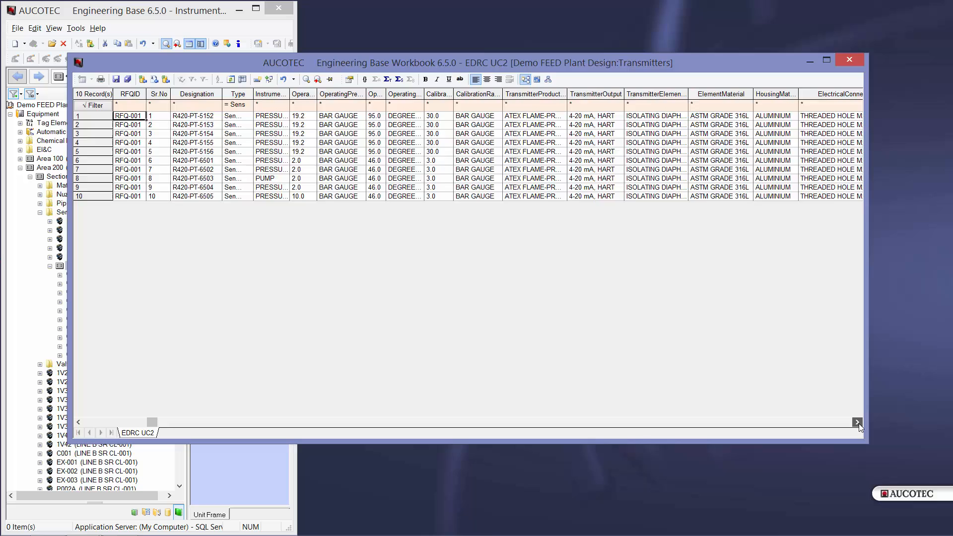
{"action": "left_click", "coordinate": [857, 422]}
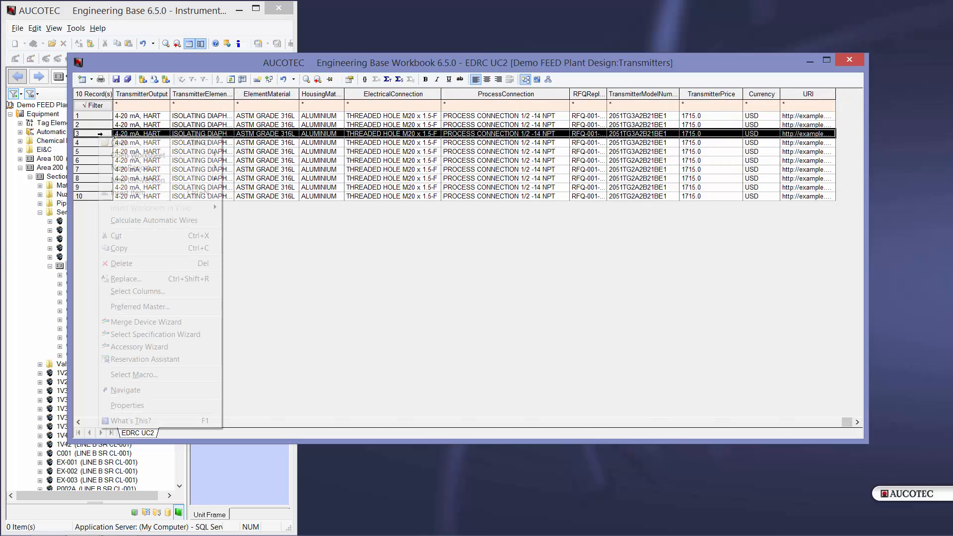
Step: Review the EDRC attributes of transmitter R420-PT-5154 in its properties
{"action": "left_click", "coordinate": [127, 405]}
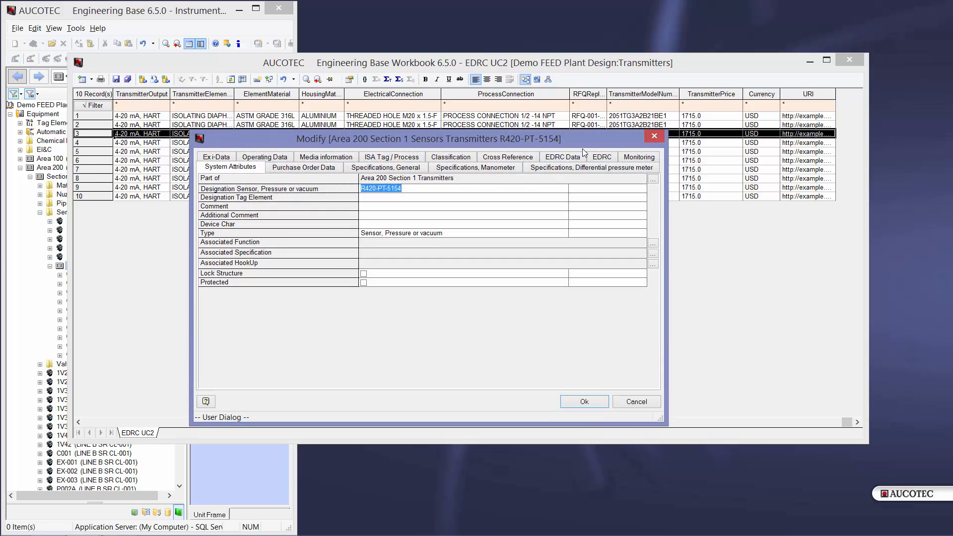
{"action": "left_click", "coordinate": [602, 166]}
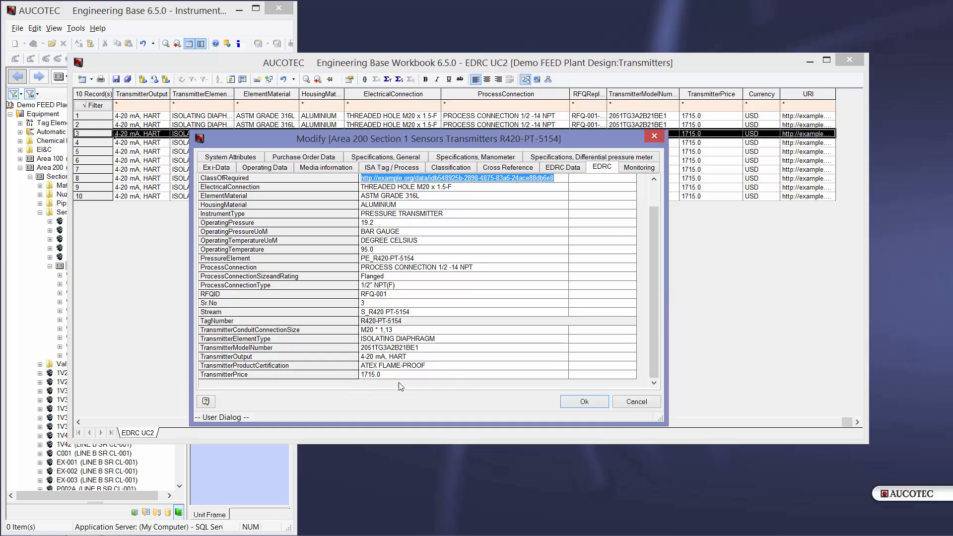
{"action": "left_click", "coordinate": [582, 399]}
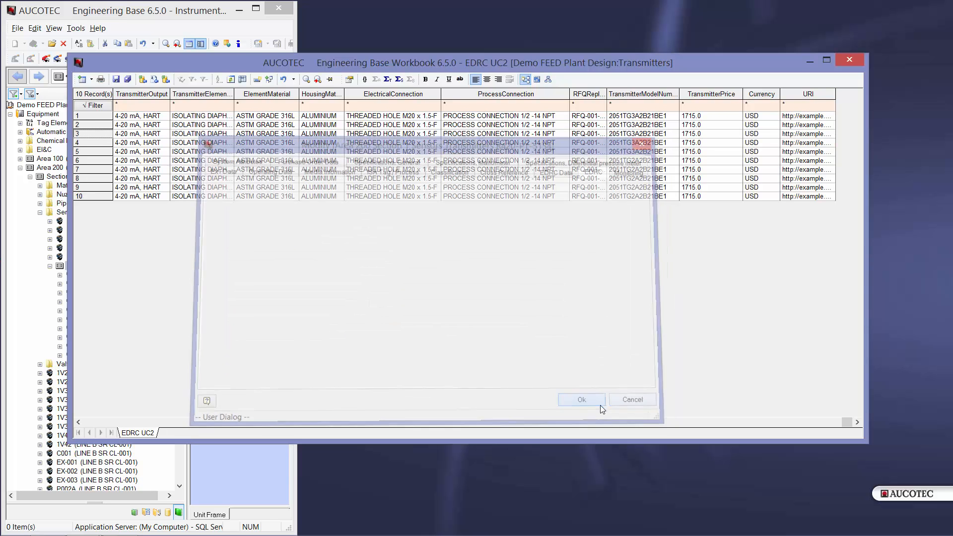